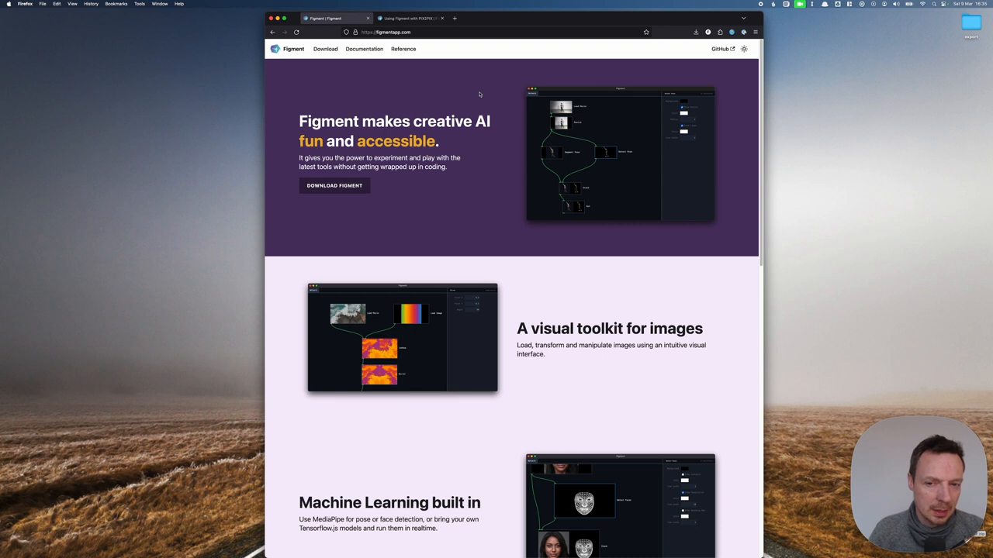
pyautogui.moveTo(599, 129)
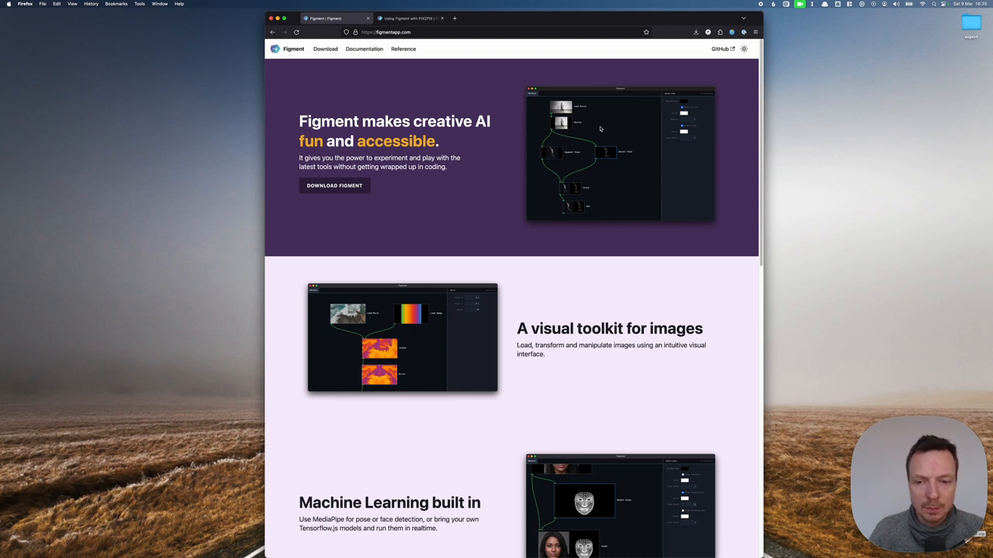
pyautogui.moveTo(599, 130)
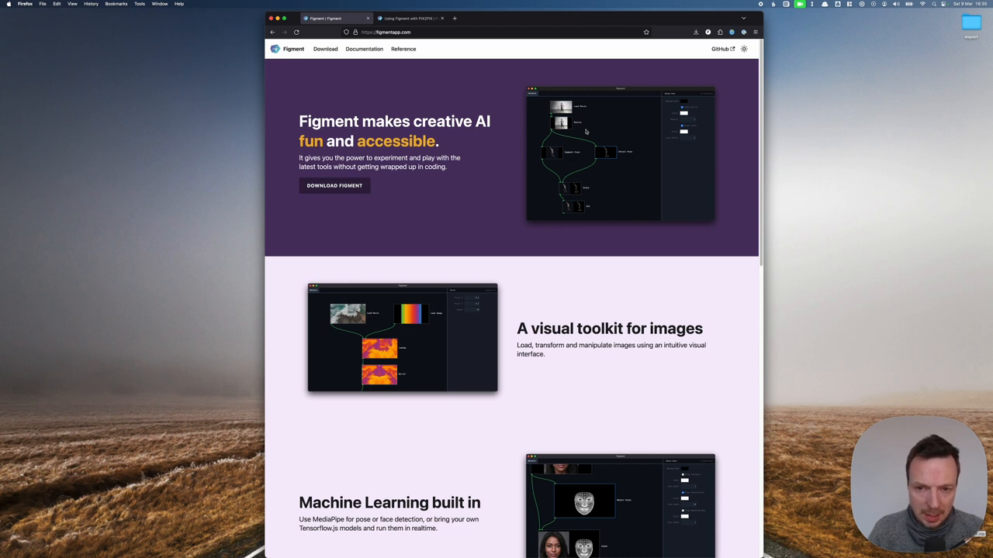
pyautogui.moveTo(512, 78)
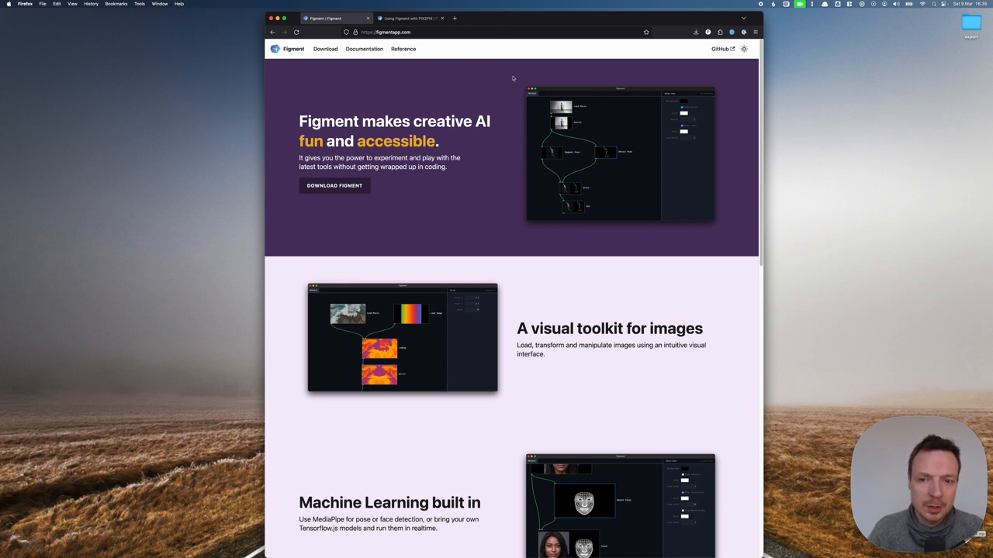
# Step: Switch to the 'Using Figment with PIX2PIX' tutorial page in the browser
pyautogui.click(406, 19)
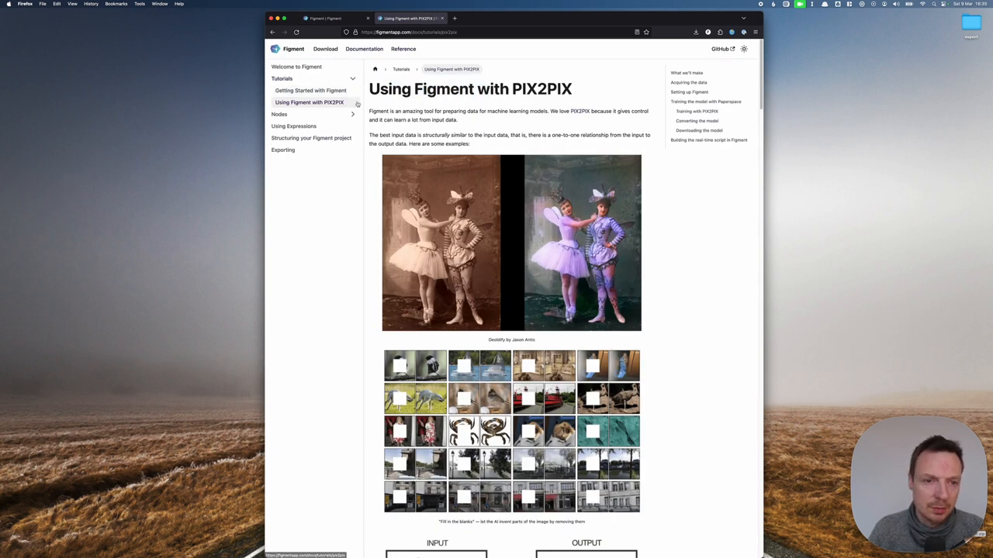
# Step: Scroll the tutorial down to the cat drawing INPUT and cat photo OUTPUT example
pyautogui.scroll(-3)
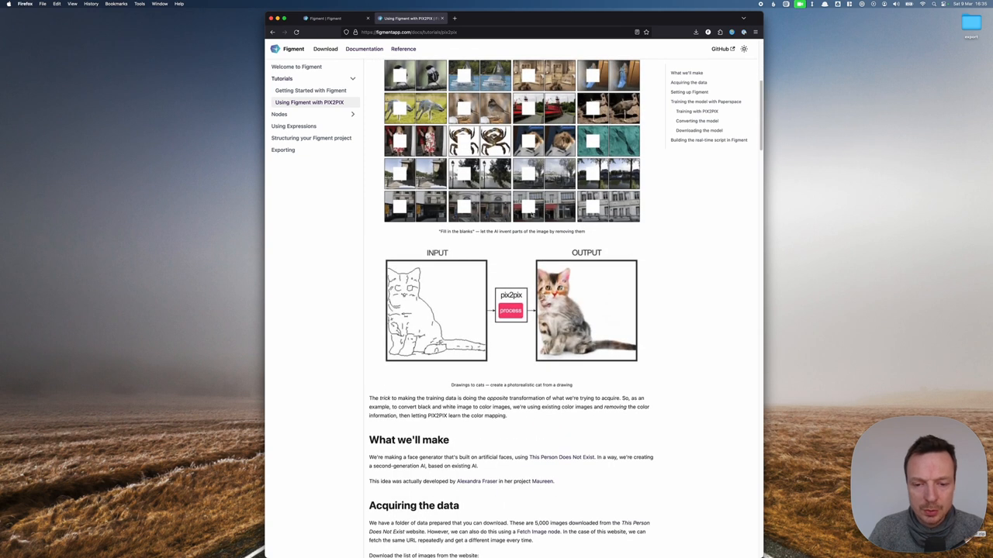
pyautogui.moveTo(453, 300)
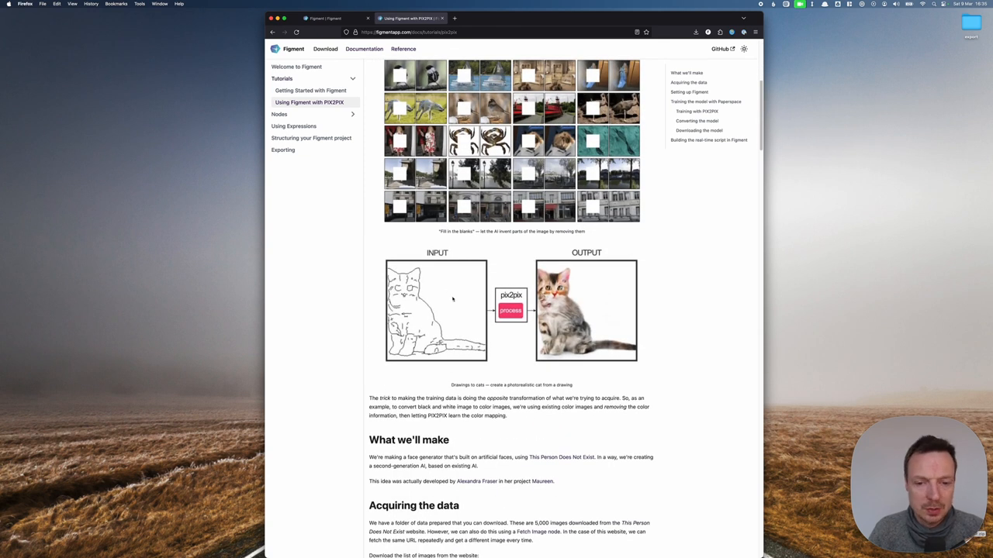
pyautogui.moveTo(373, 301)
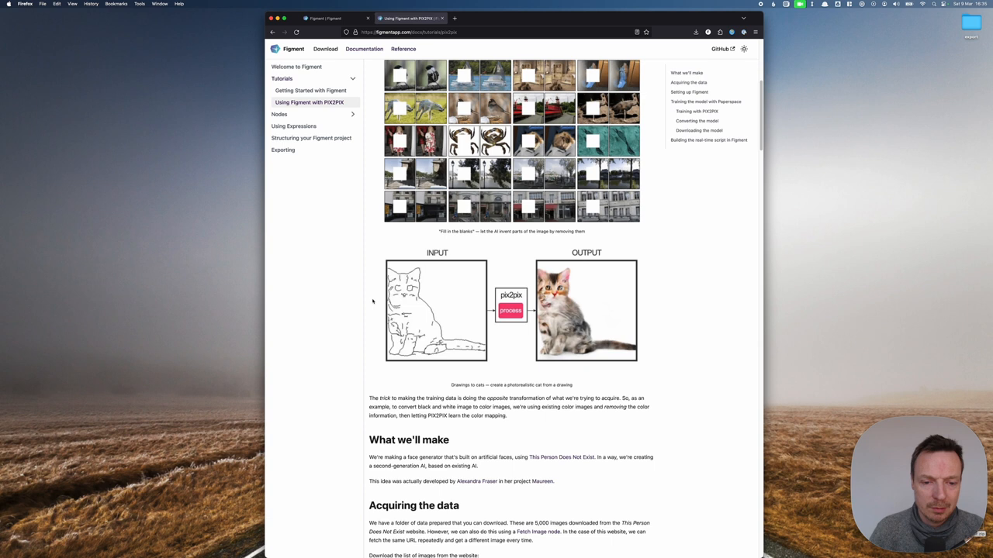
pyautogui.moveTo(456, 348)
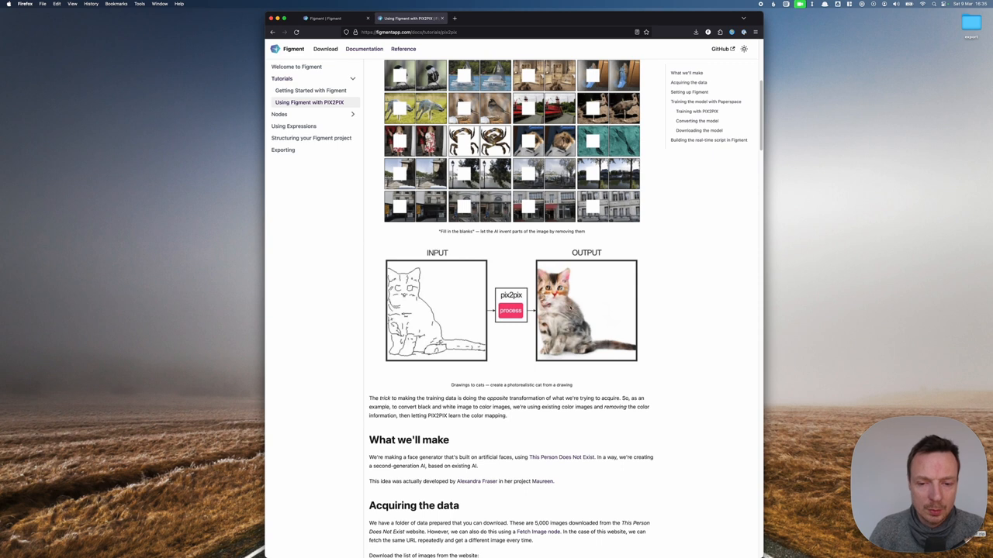
pyautogui.moveTo(590, 276)
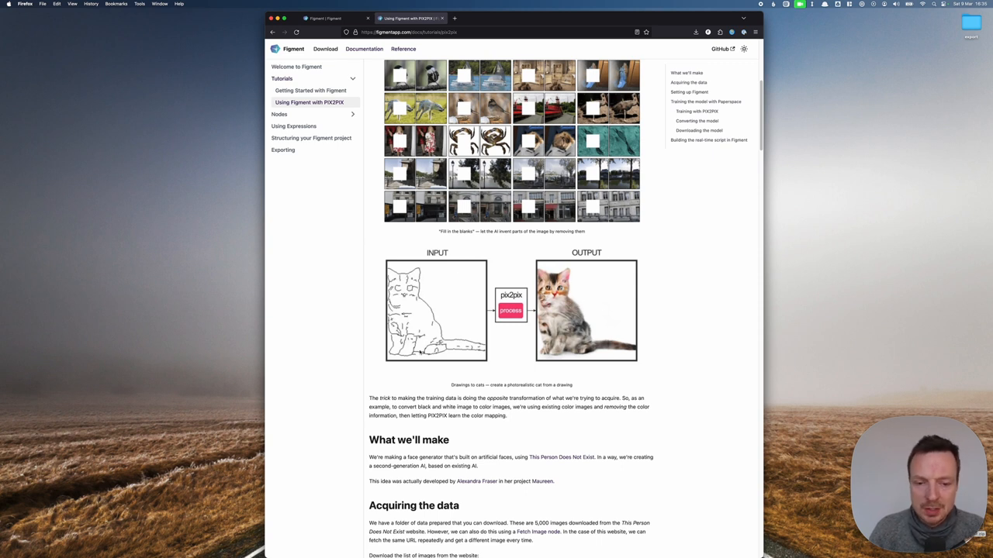
pyautogui.moveTo(464, 281)
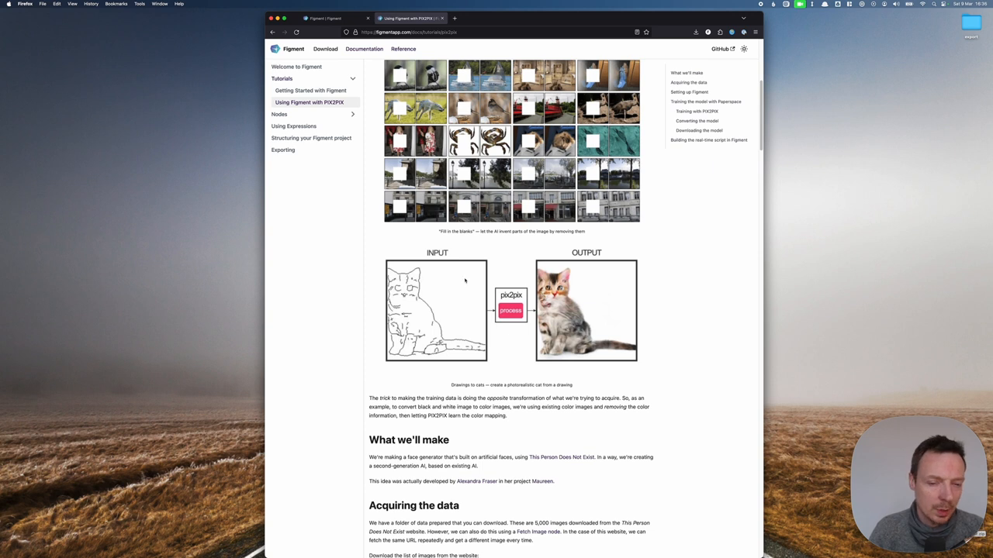
pyautogui.moveTo(475, 315)
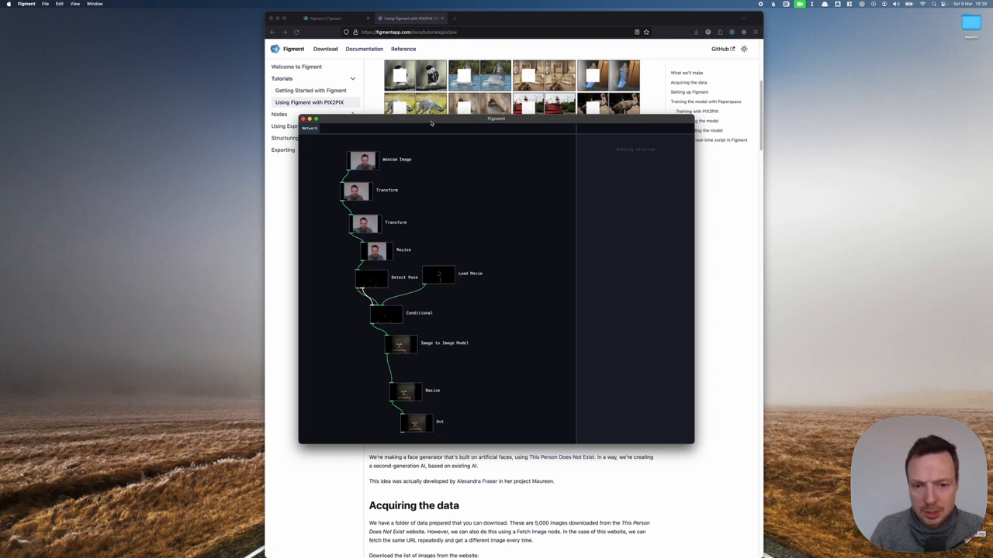
pyautogui.moveTo(523, 260)
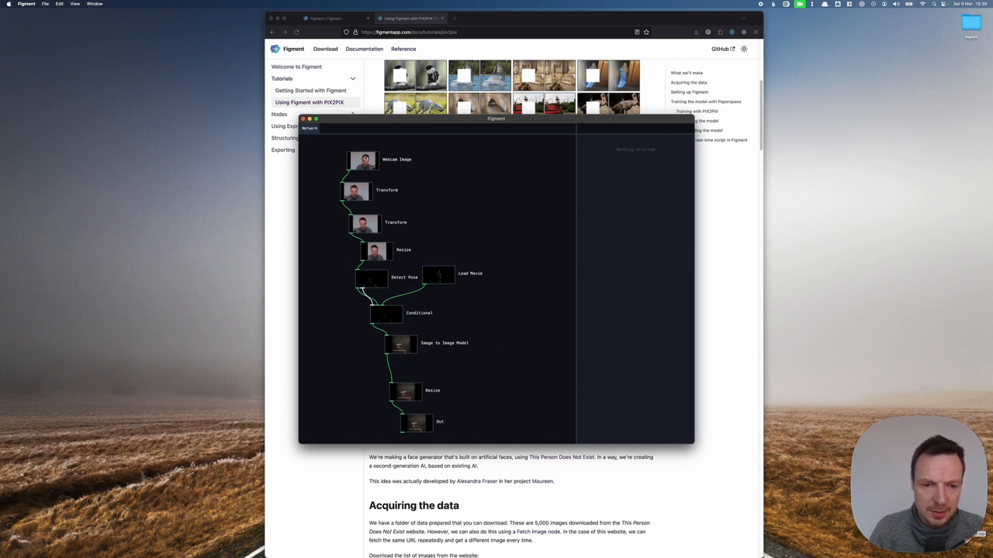
# Step: Inspect the settings of two nodes in the PIX2PIX face example network
pyautogui.click(363, 160)
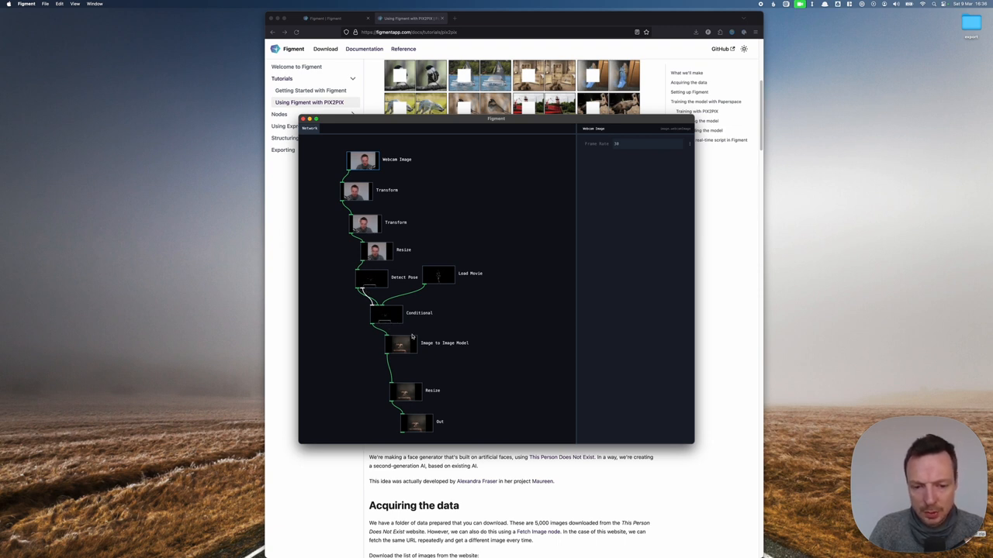
pyautogui.click(400, 344)
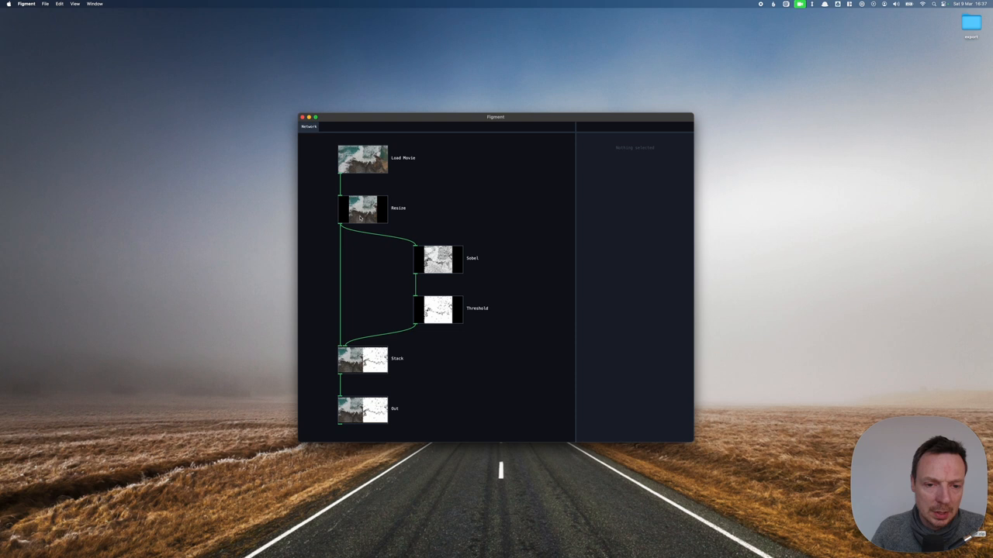
# Step: Show the Load Movie node's settings with its source file and playback options
pyautogui.click(361, 159)
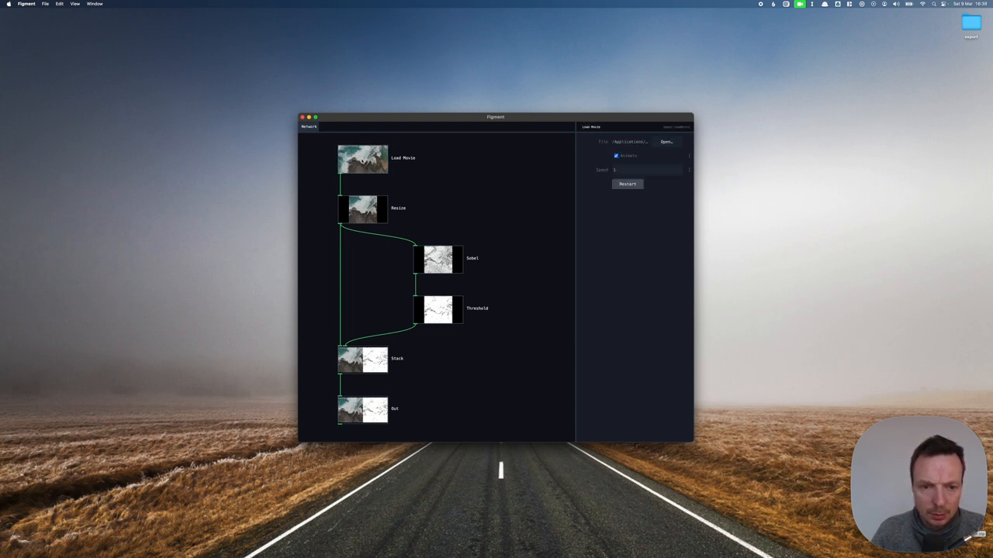
# Step: Review the Resize, Out and line-image nodes' parameters, returning to Load Movie
pyautogui.click(361, 208)
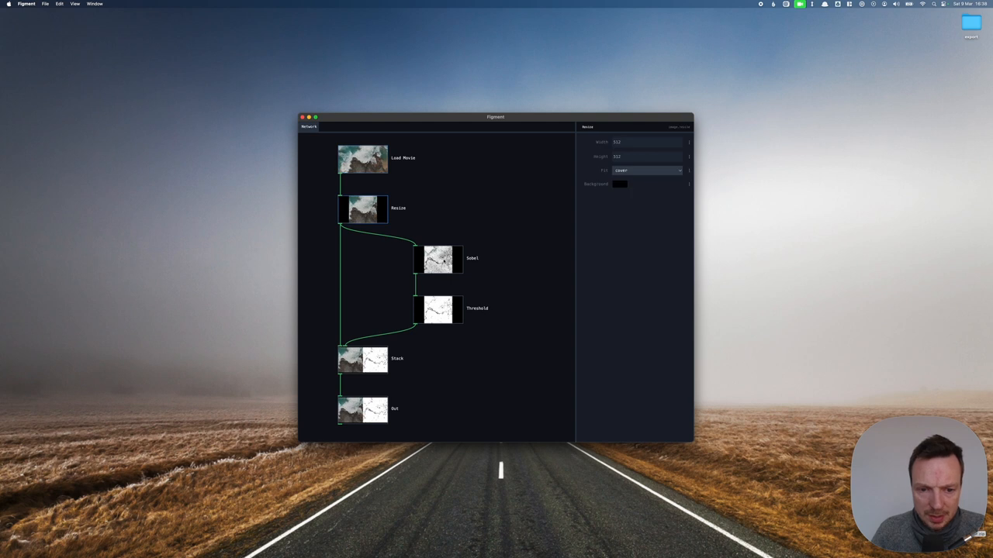
pyautogui.click(362, 410)
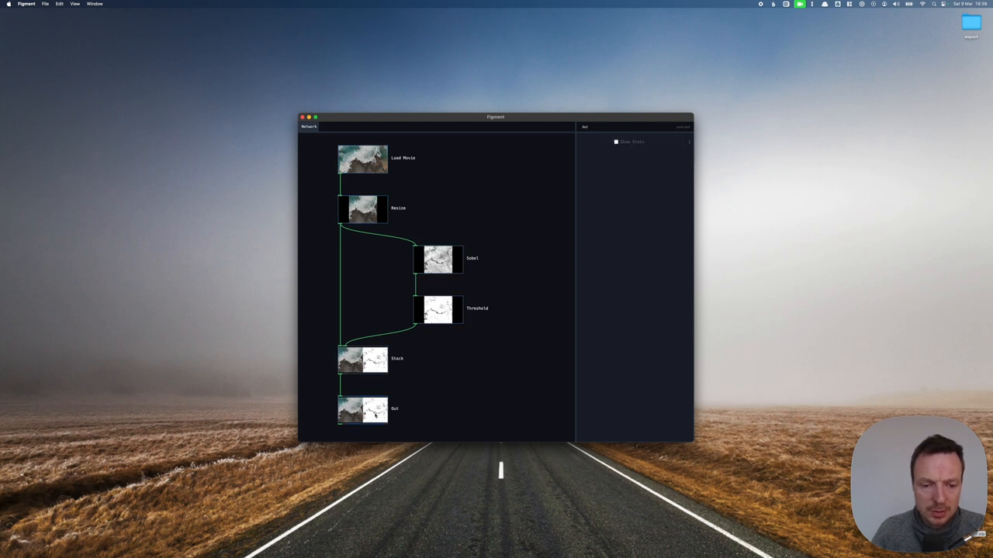
pyautogui.click(438, 261)
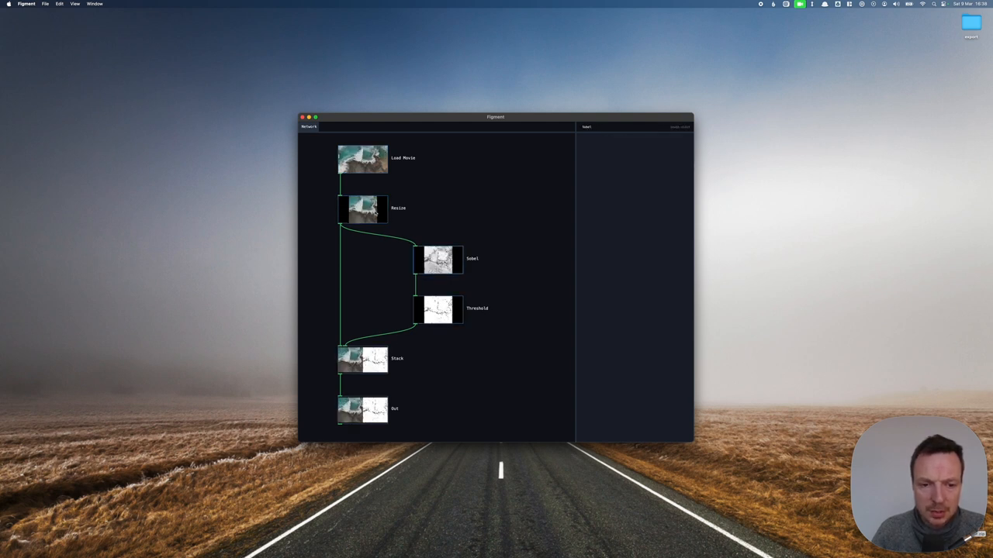
pyautogui.click(362, 158)
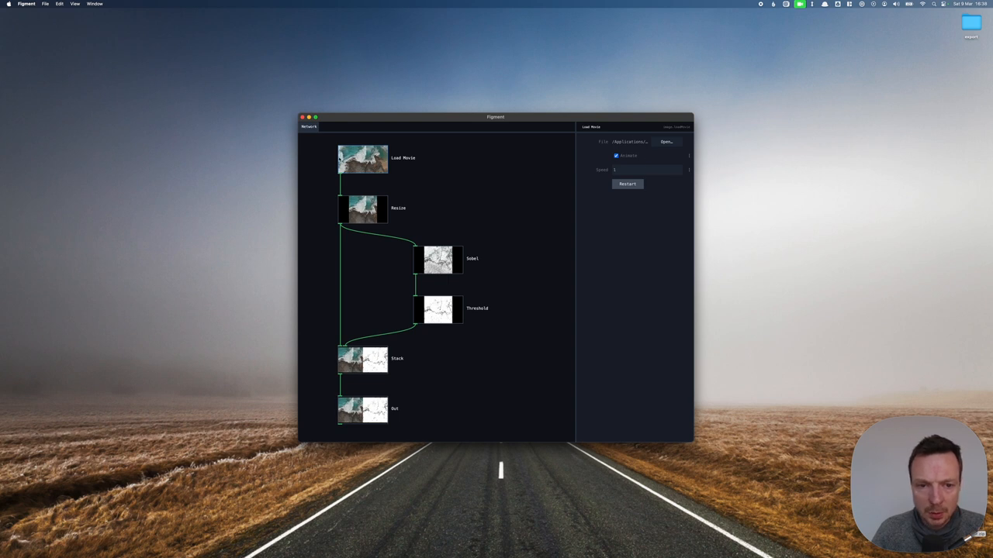
# Step: Set the Load Movie node's numeric setting to 18
pyautogui.click(617, 156)
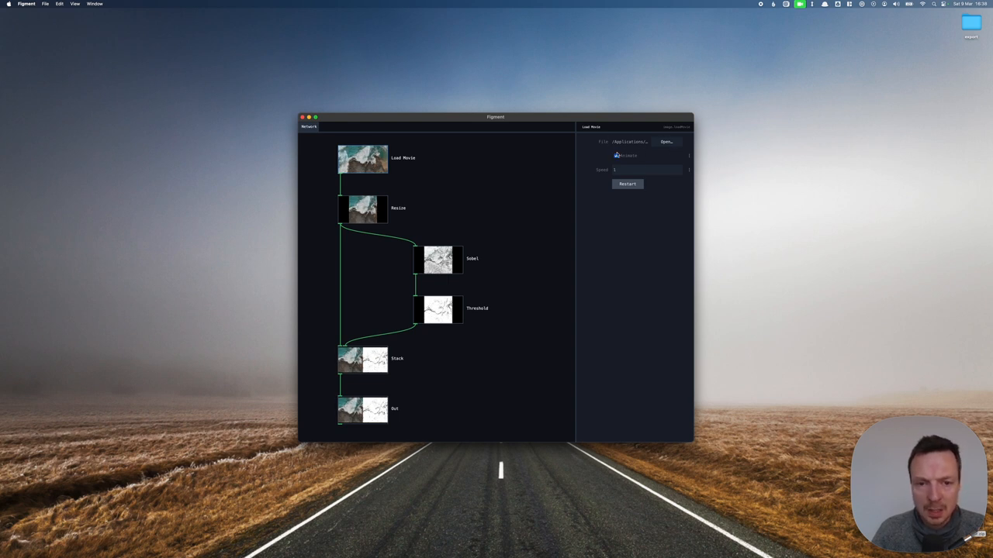
pyautogui.click(617, 155)
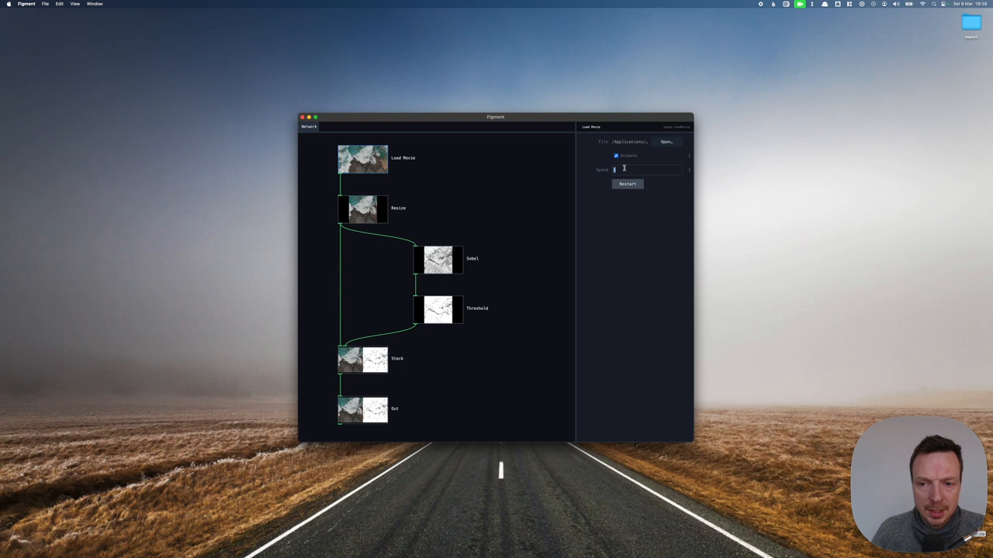
pyautogui.write('18')
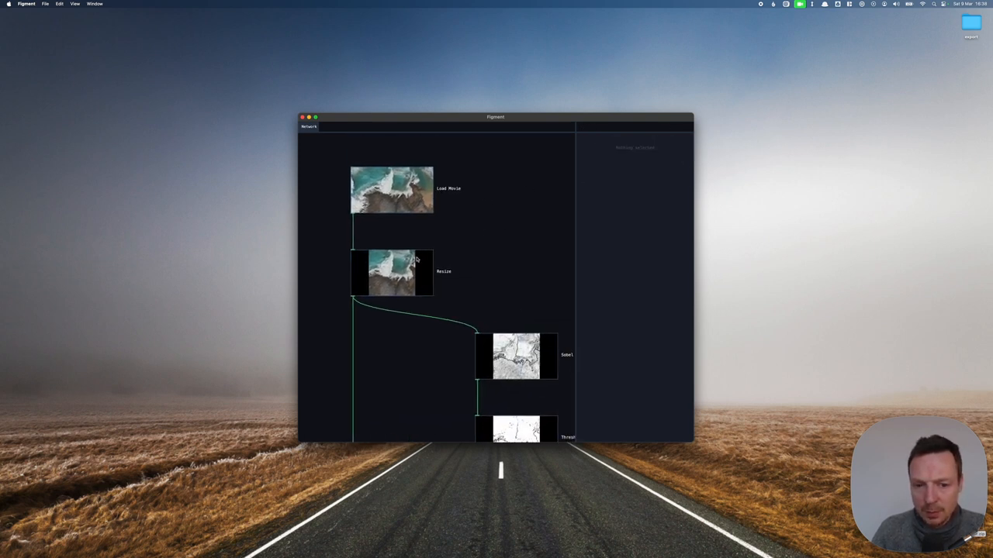
# Step: Set the Resize node's Fit to 'contain' and try a different background colour
pyautogui.click(391, 273)
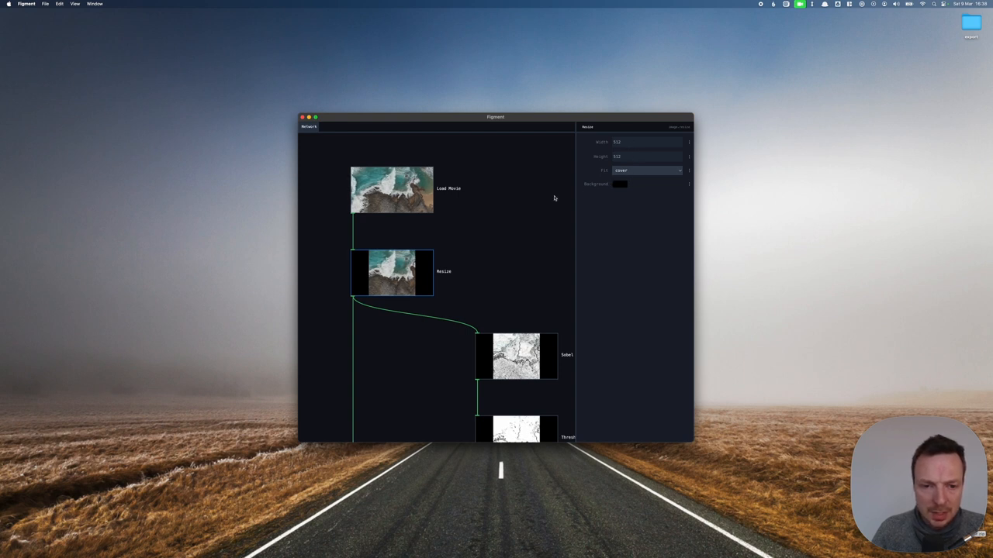
pyautogui.click(647, 169)
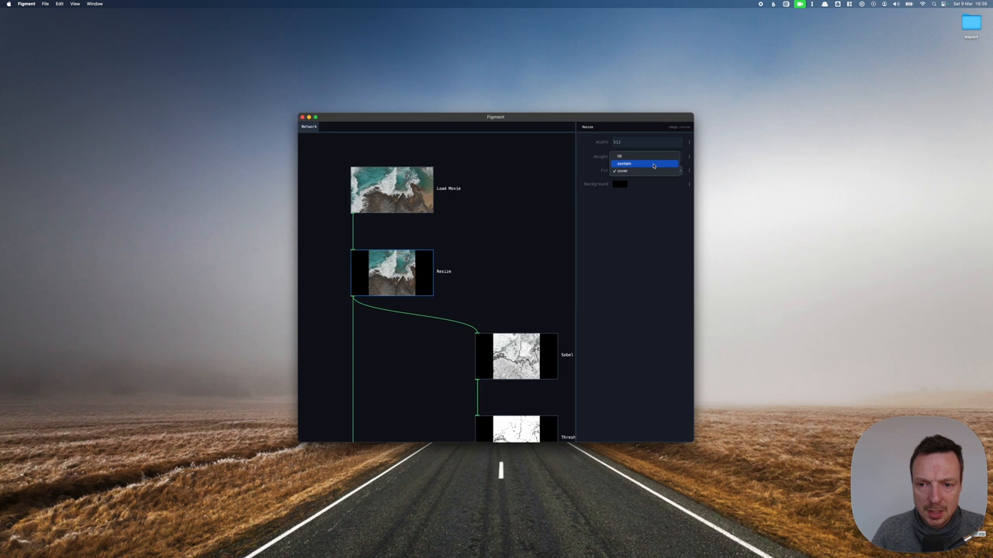
pyautogui.click(624, 165)
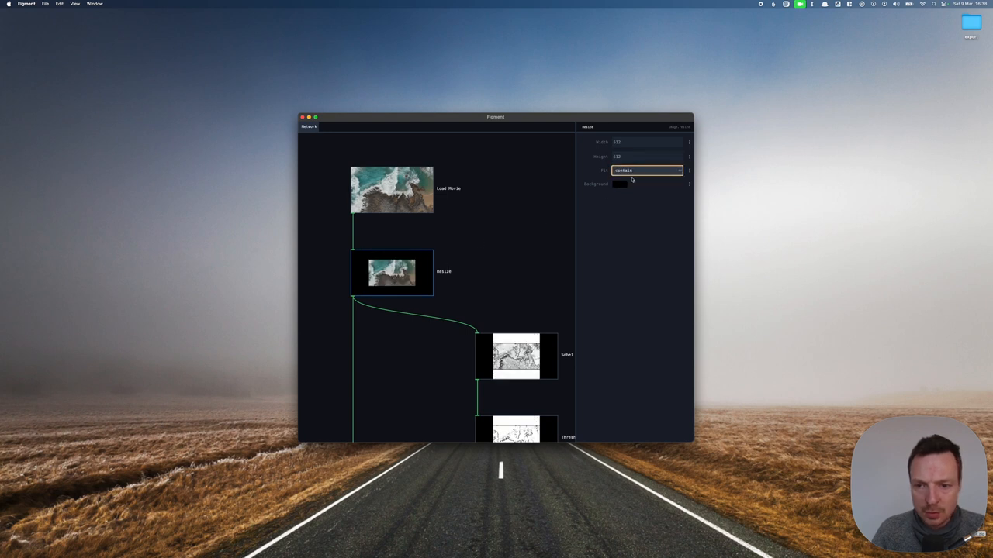
pyautogui.click(620, 183)
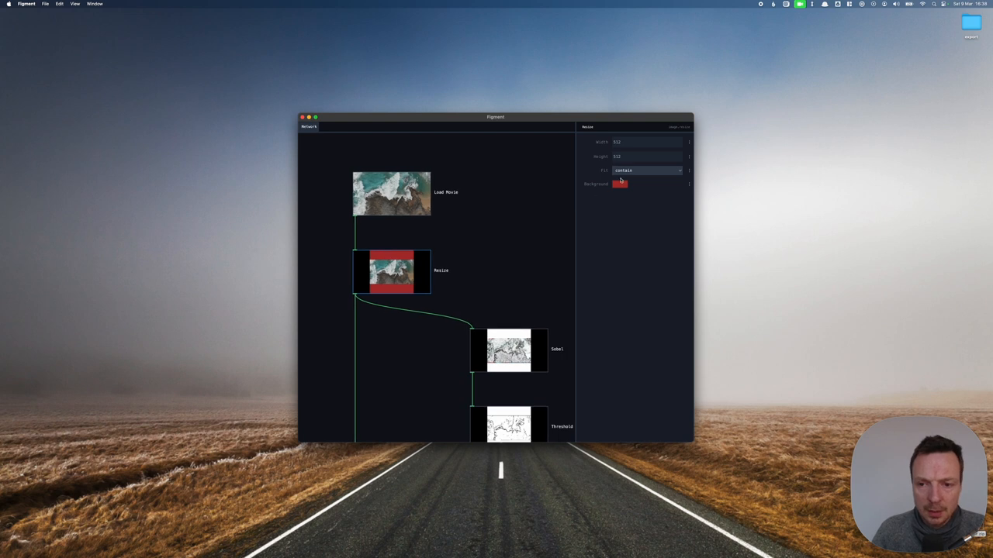
pyautogui.click(645, 169)
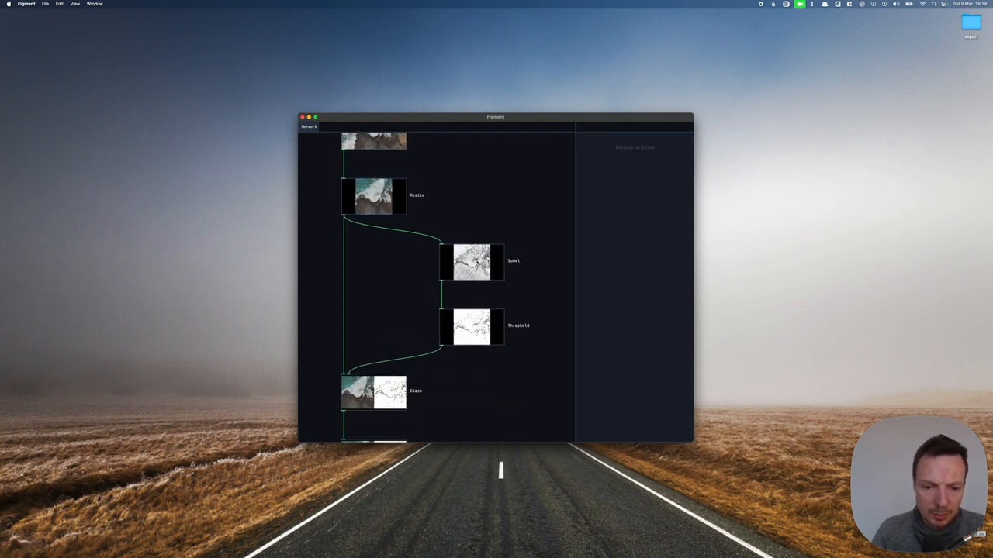
pyautogui.click(473, 261)
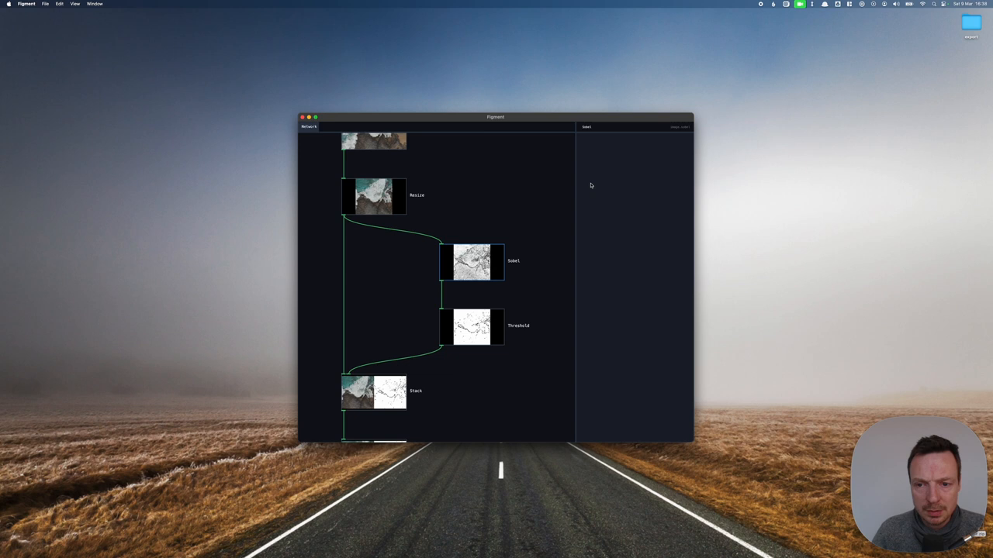
pyautogui.click(471, 326)
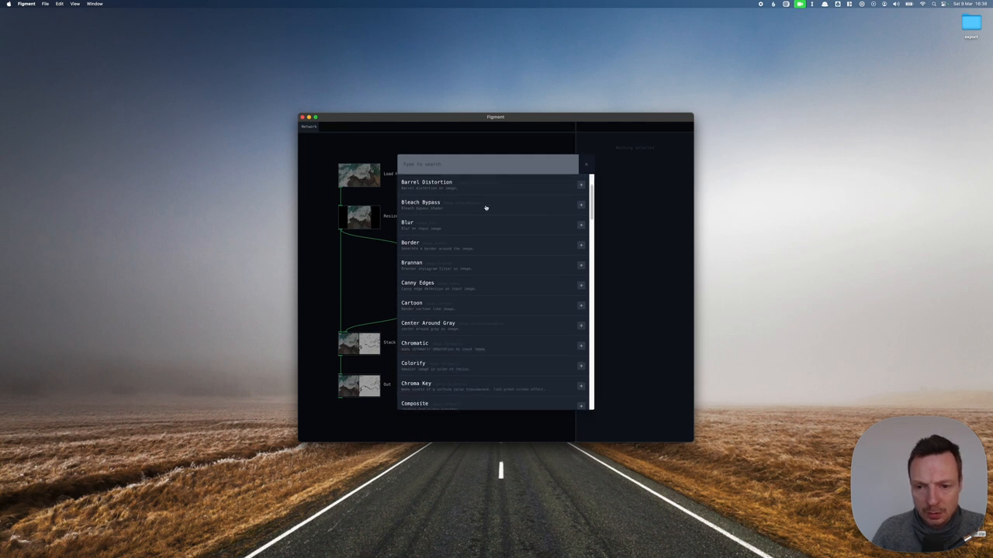
# Step: Scroll the Add Node list down to Levels, Load Movie and Mirror
pyautogui.scroll(-3)
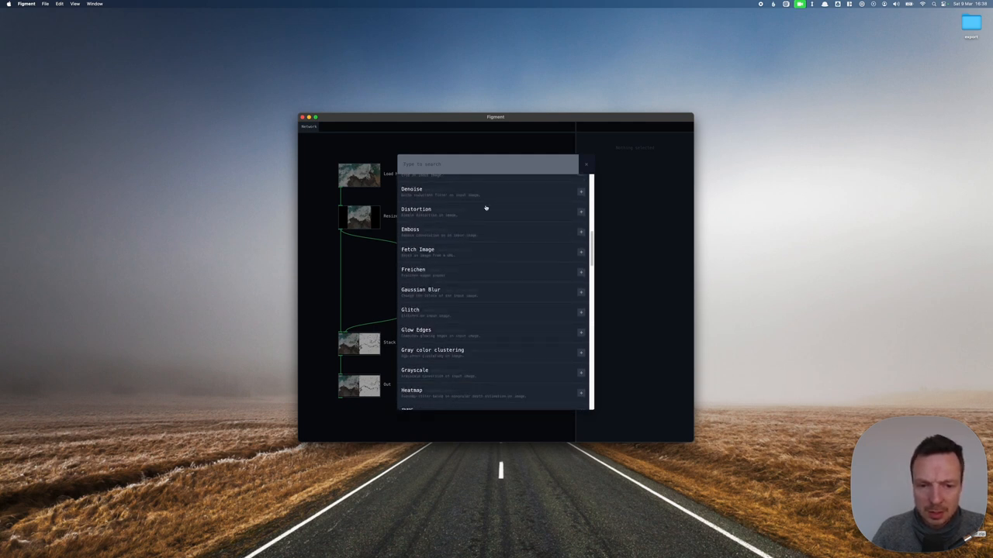
pyautogui.scroll(-3)
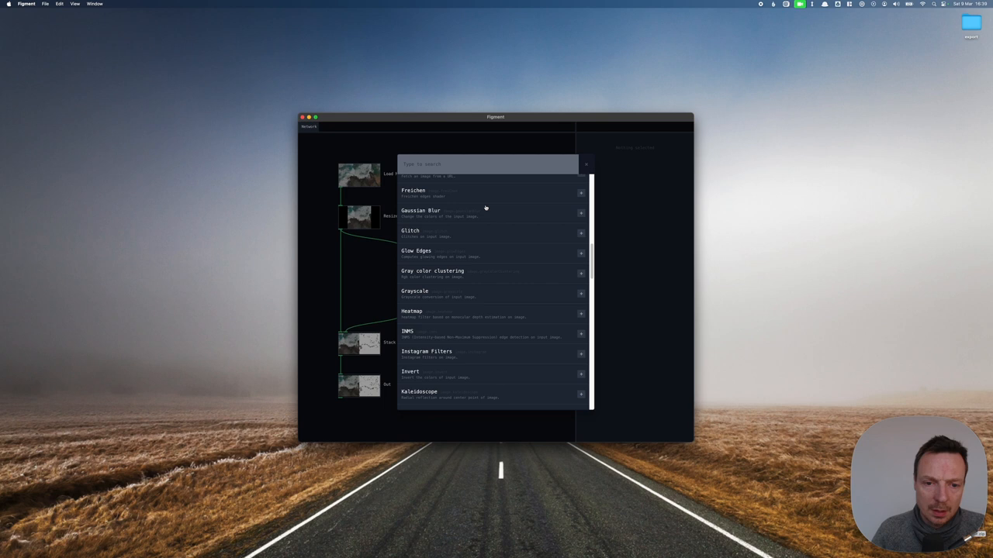
pyautogui.scroll(-3)
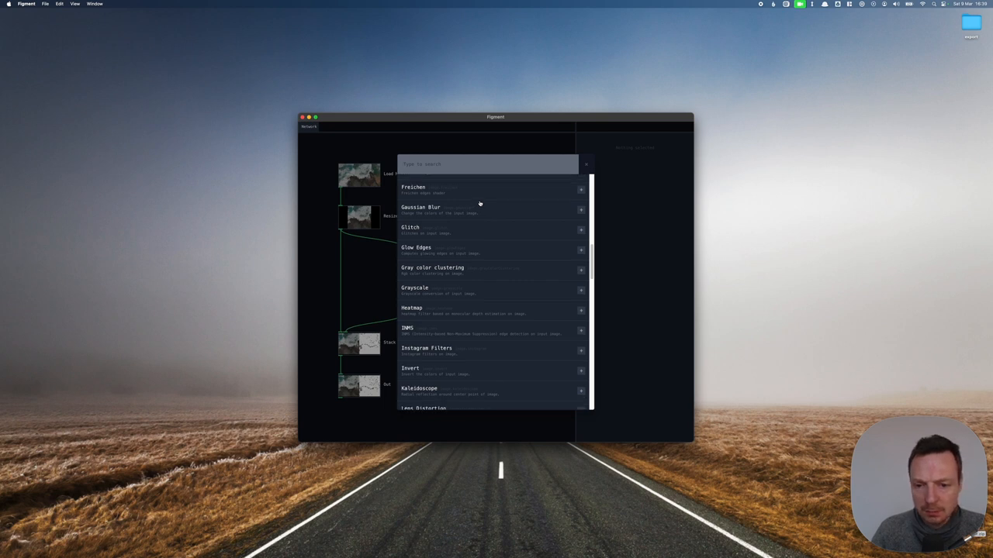
pyautogui.scroll(-3)
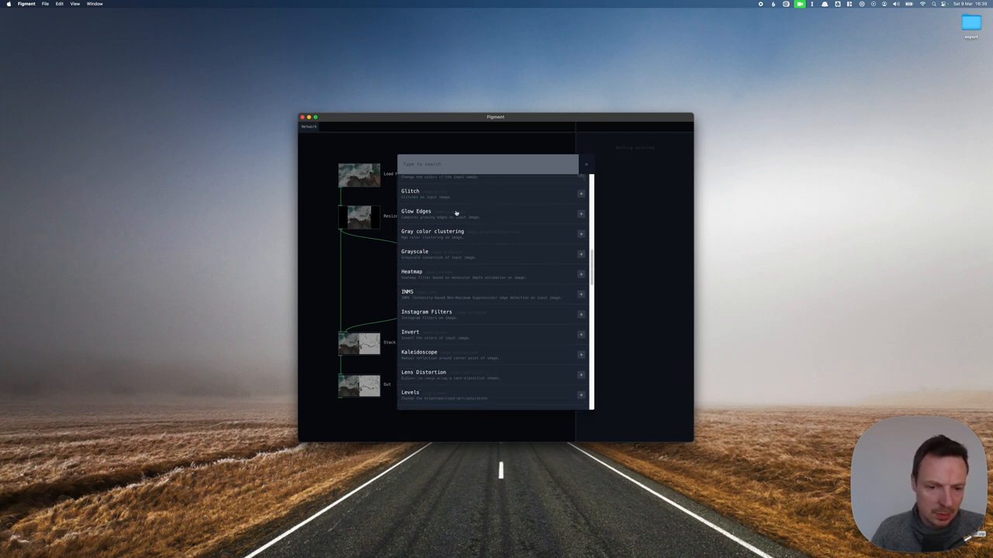
pyautogui.scroll(-3)
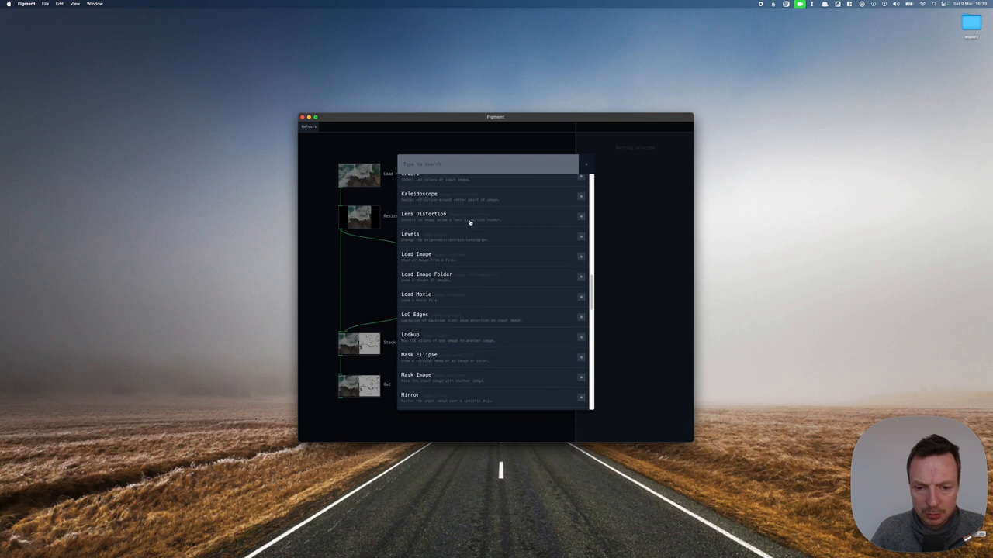
pyautogui.scroll(-3)
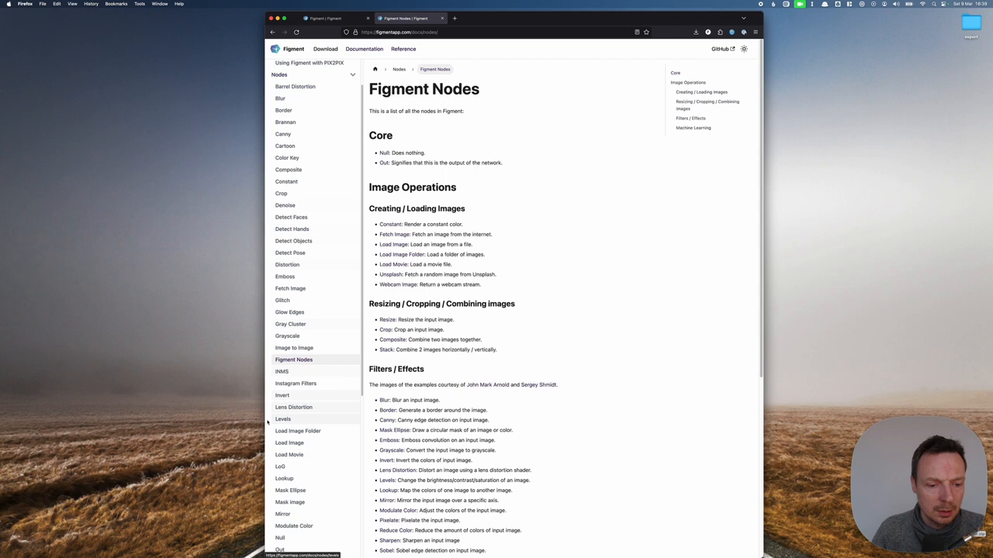
# Step: Show the Levels node documentation covering brightness, contrast and saturation
pyautogui.click(282, 419)
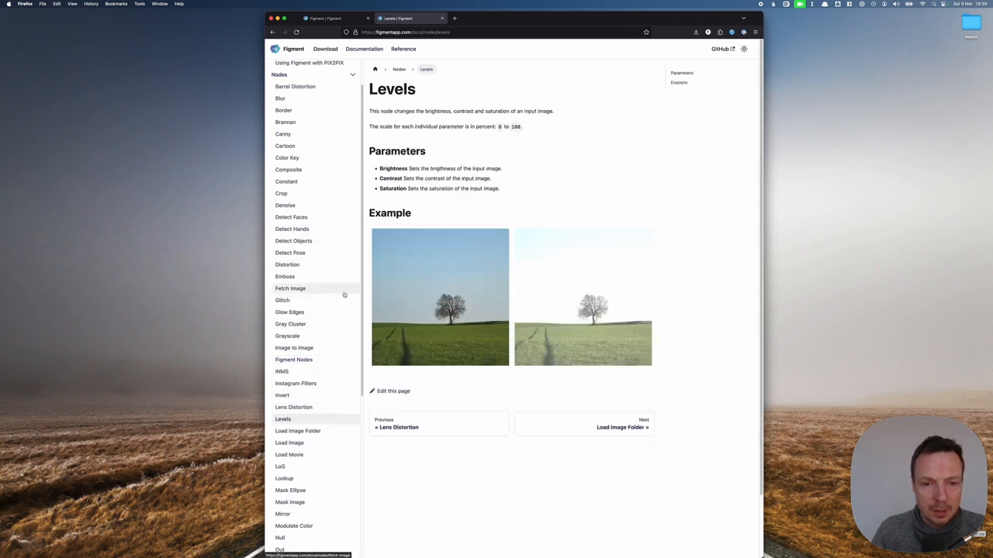
pyautogui.moveTo(338, 3)
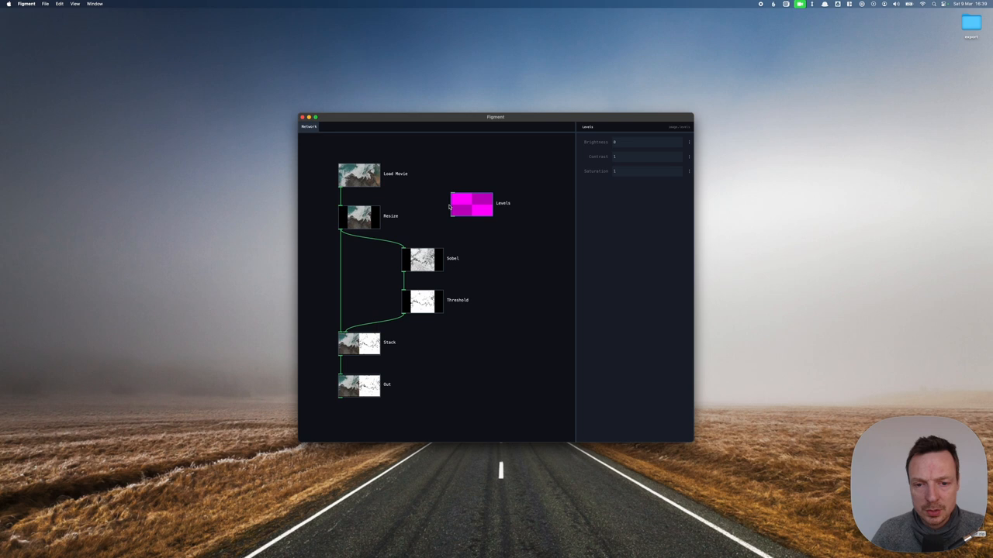
pyautogui.moveTo(394, 205)
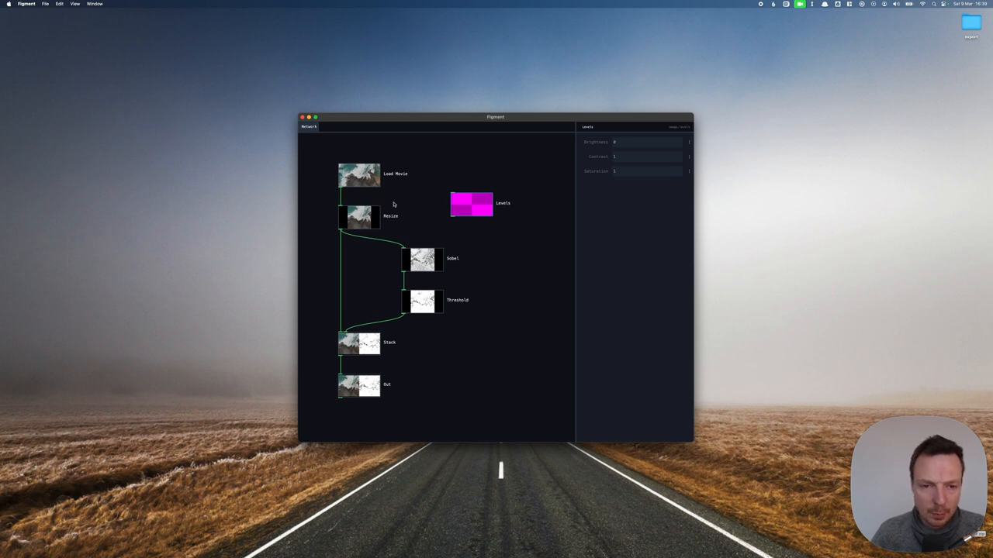
# Step: Add a Levels node beside Resize so it displays the movie frame
pyautogui.click(354, 174)
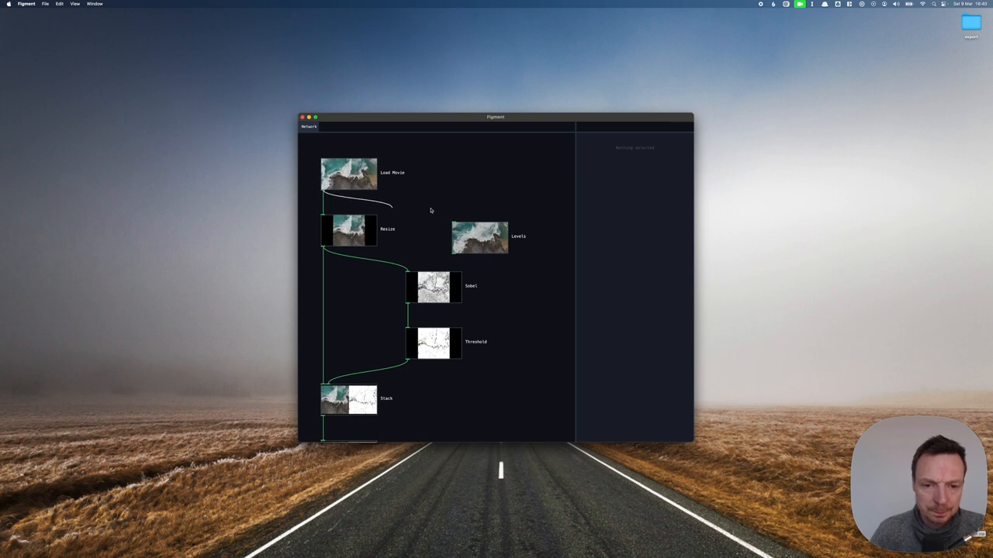
# Step: Try the Levels node's brightness, contrast and saturation sliders, then bring them back
pyautogui.click(480, 236)
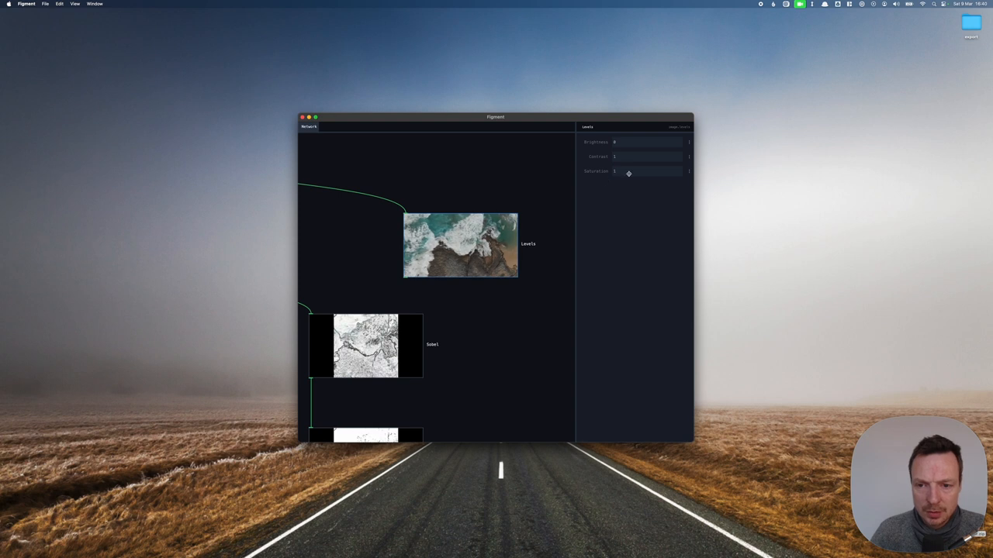
pyautogui.moveTo(628, 170); pyautogui.dragTo(617, 170)
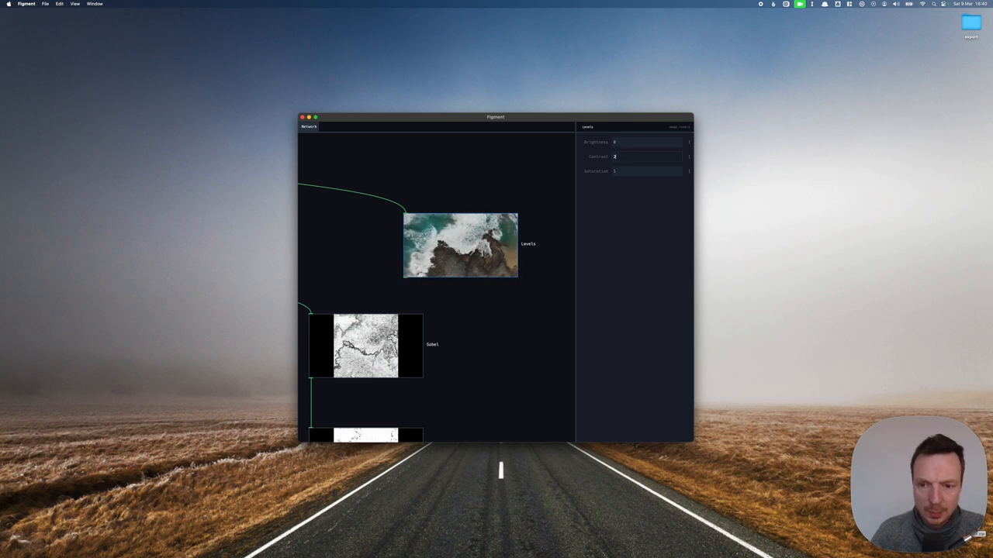
pyautogui.moveTo(614, 142); pyautogui.dragTo(643, 143)
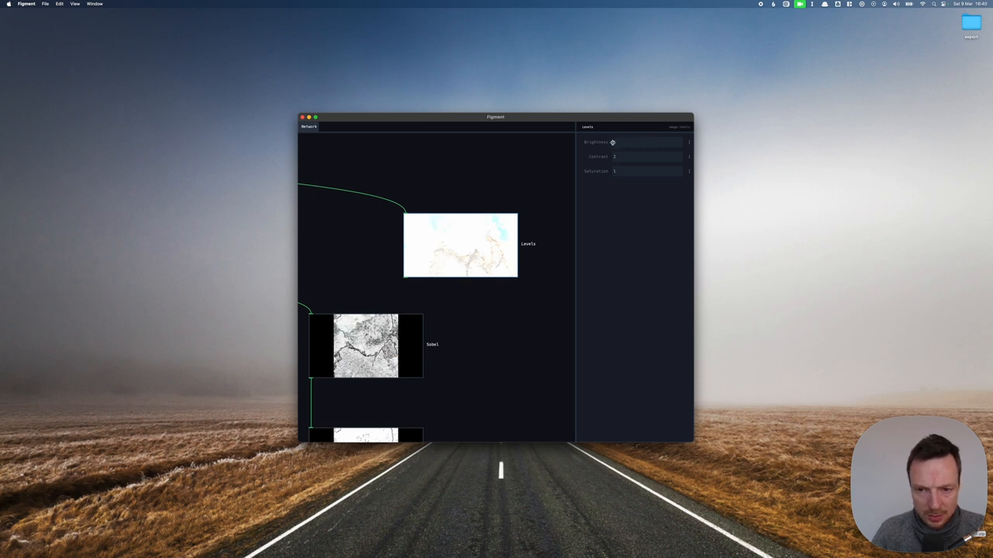
pyautogui.moveTo(636, 143); pyautogui.dragTo(617, 143)
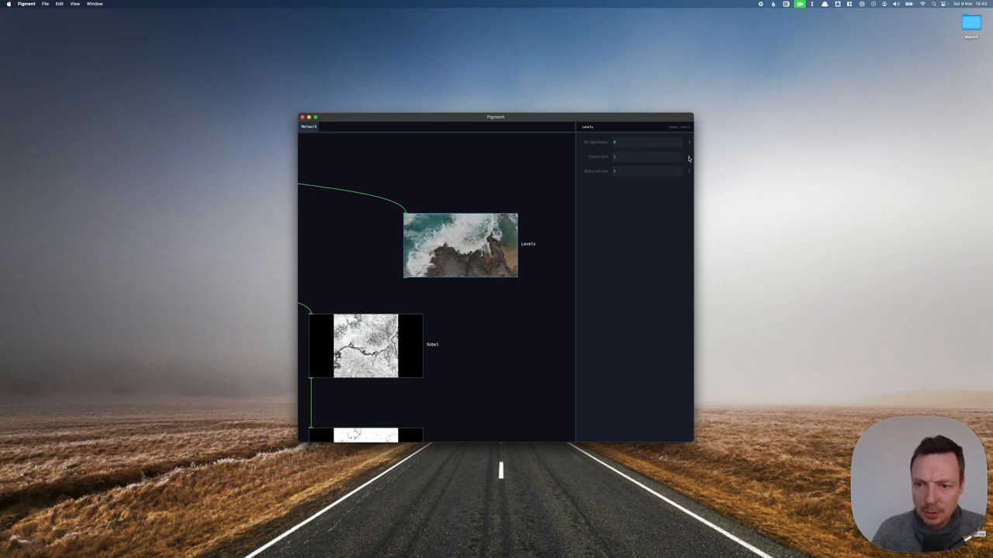
pyautogui.click(636, 155)
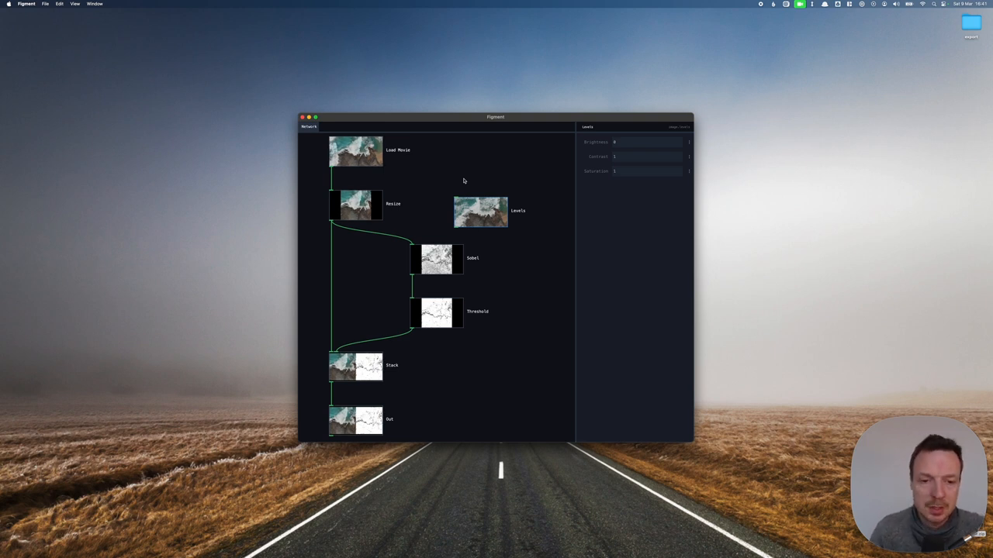
# Step: Remove Sobel and Threshold, lower the Levels saturation and feed its output into the Stack node
pyautogui.click(355, 205)
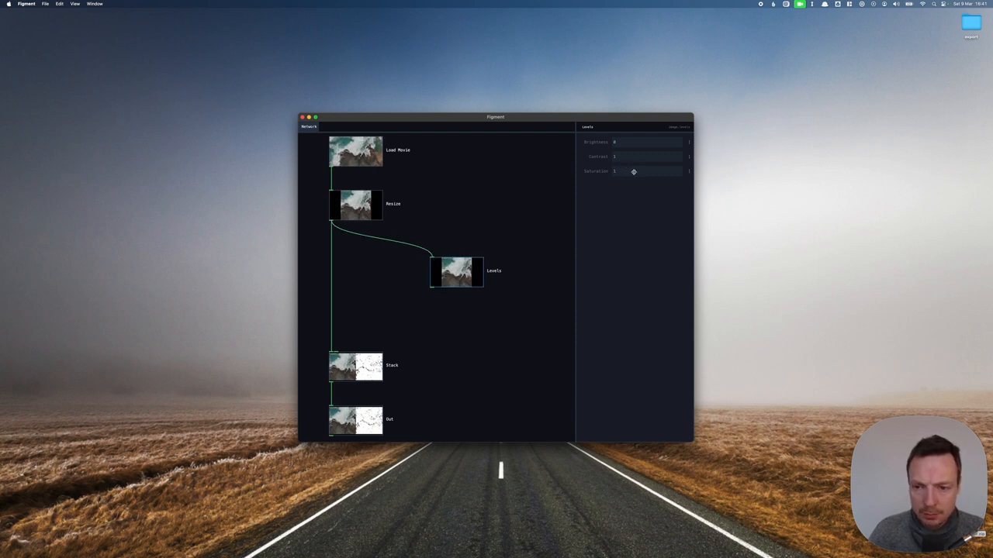
pyautogui.moveTo(633, 171); pyautogui.dragTo(614, 171)
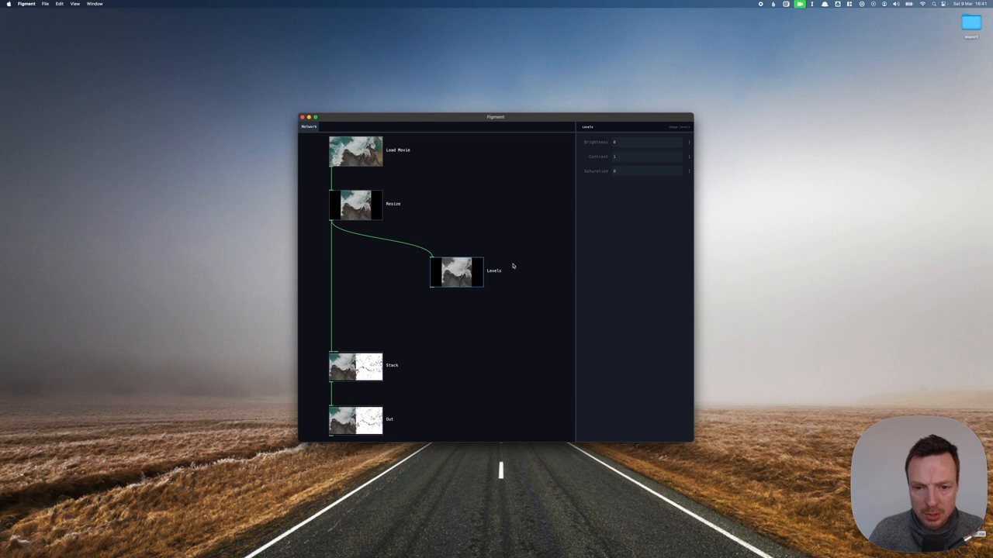
pyautogui.moveTo(456, 271); pyautogui.dragTo(431, 281)
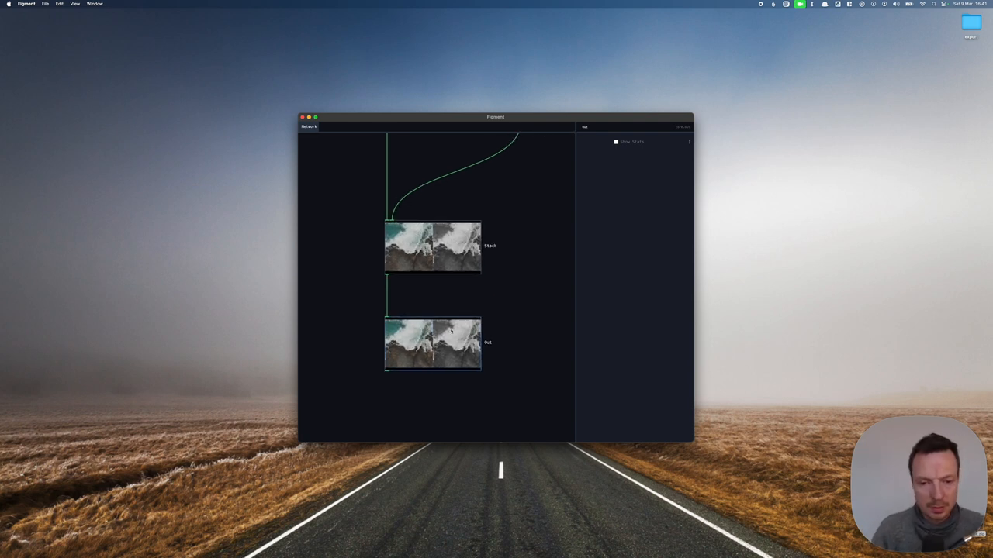
# Step: Set the Stack node's Orientation to Vertical and add a Resize node after it
pyautogui.click(75, 3)
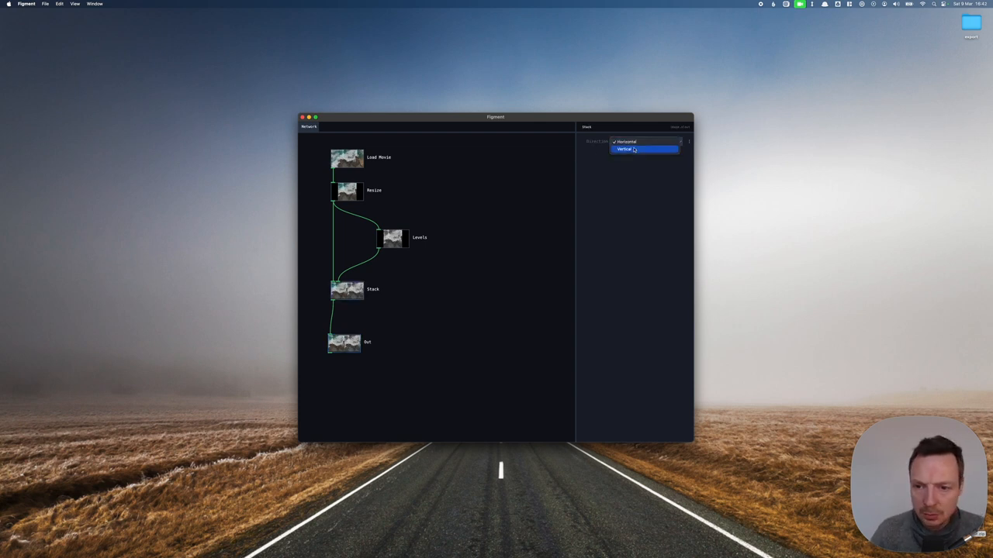
pyautogui.click(625, 149)
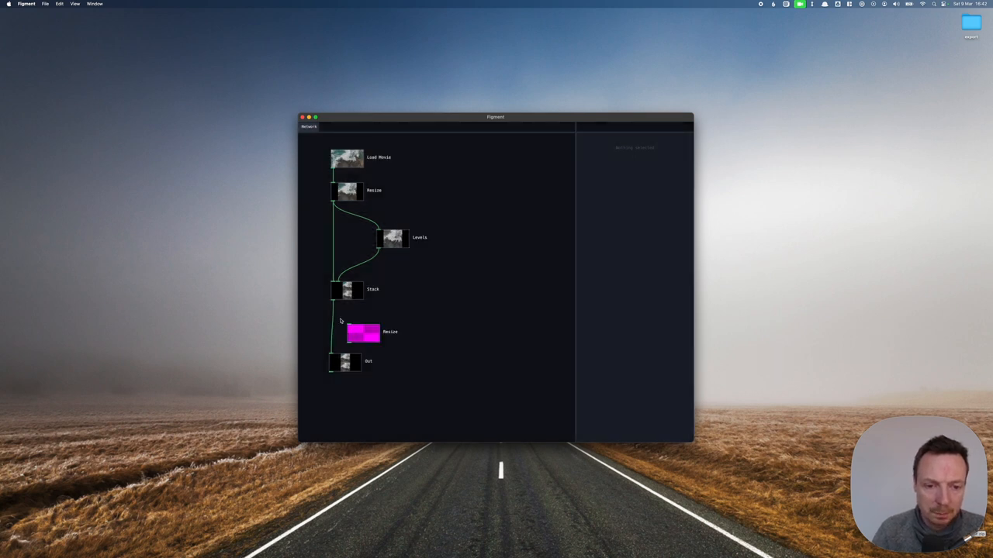
# Step: Try the new Resize node's Fit, background colour and Width 1000, then drop it and restore Horizontal stacking
pyautogui.click(363, 332)
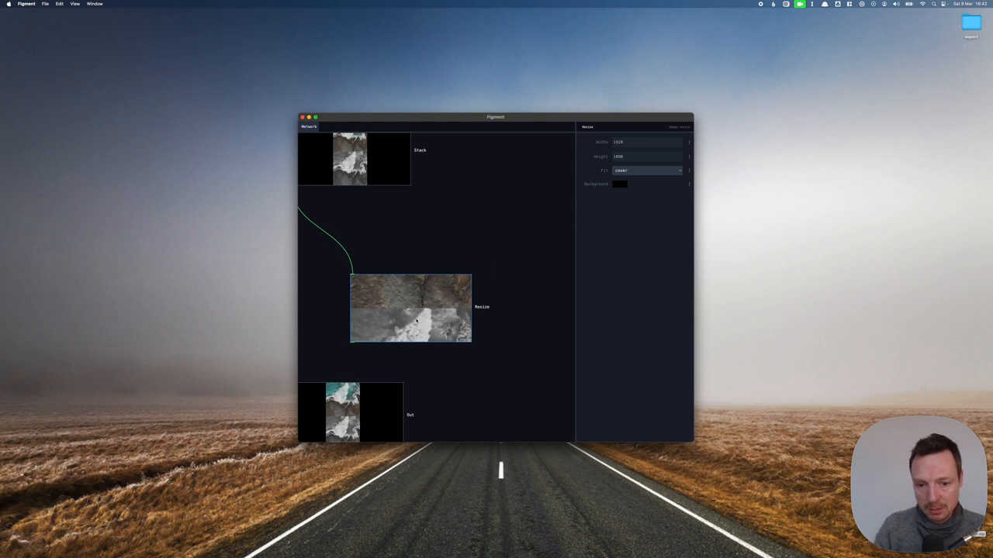
pyautogui.click(647, 169)
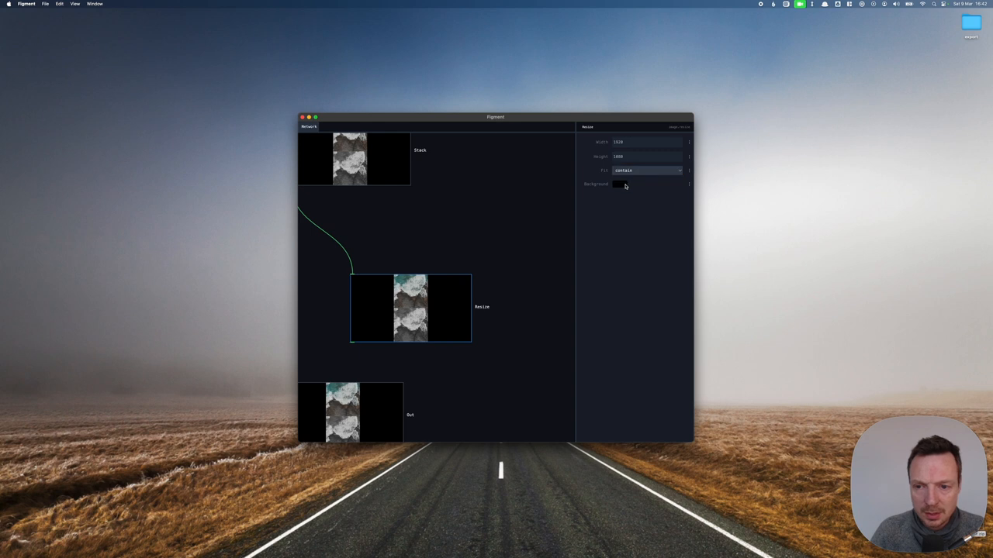
pyautogui.click(621, 183)
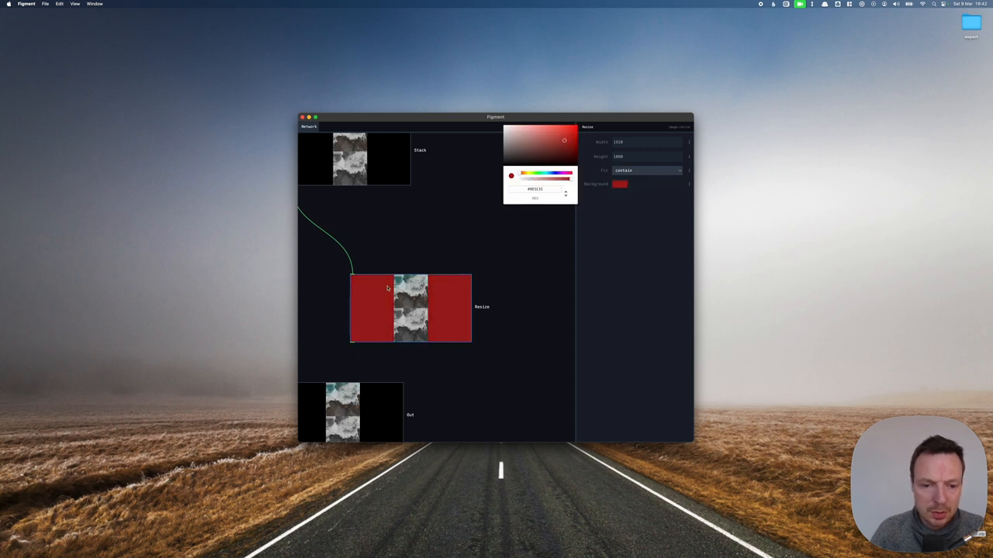
pyautogui.click(512, 174)
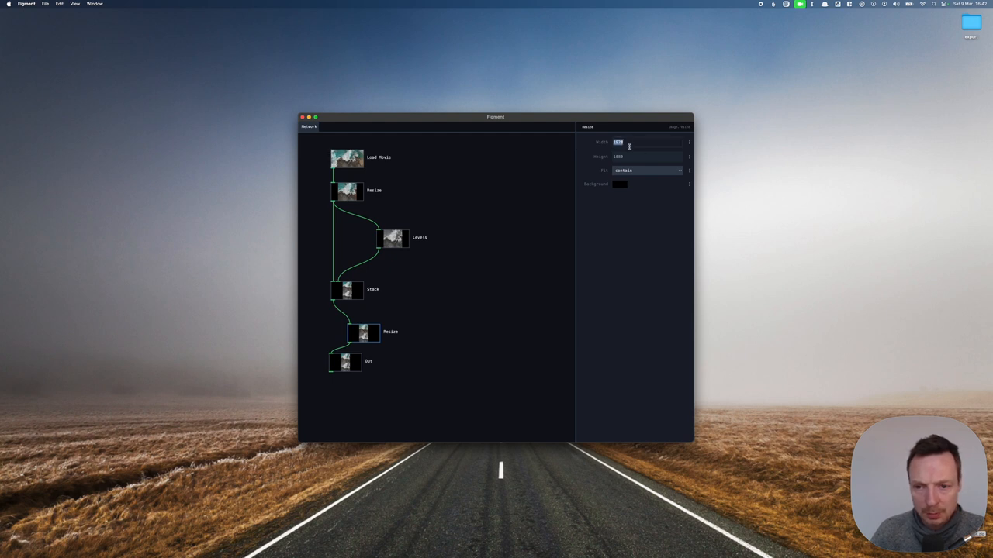
pyautogui.write('1000')
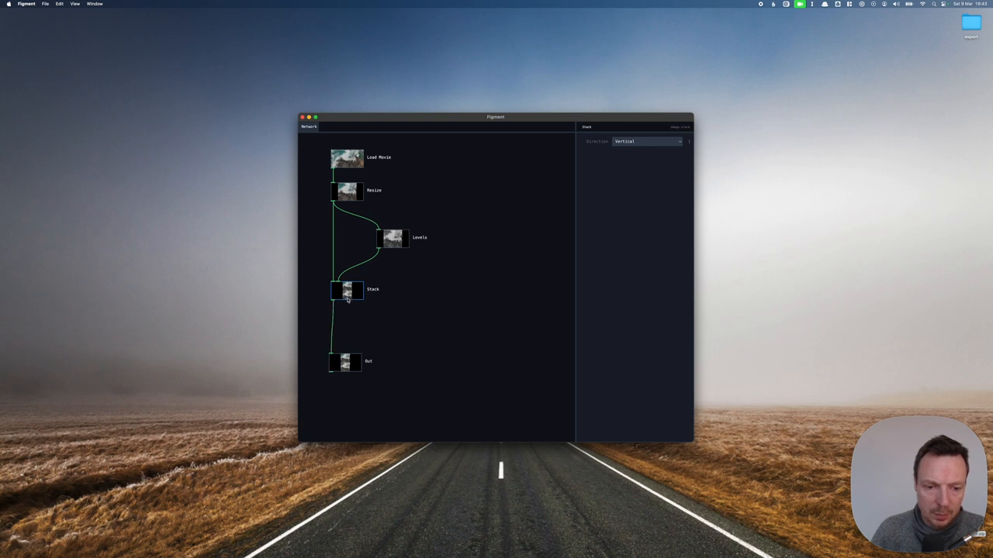
pyautogui.click(647, 140)
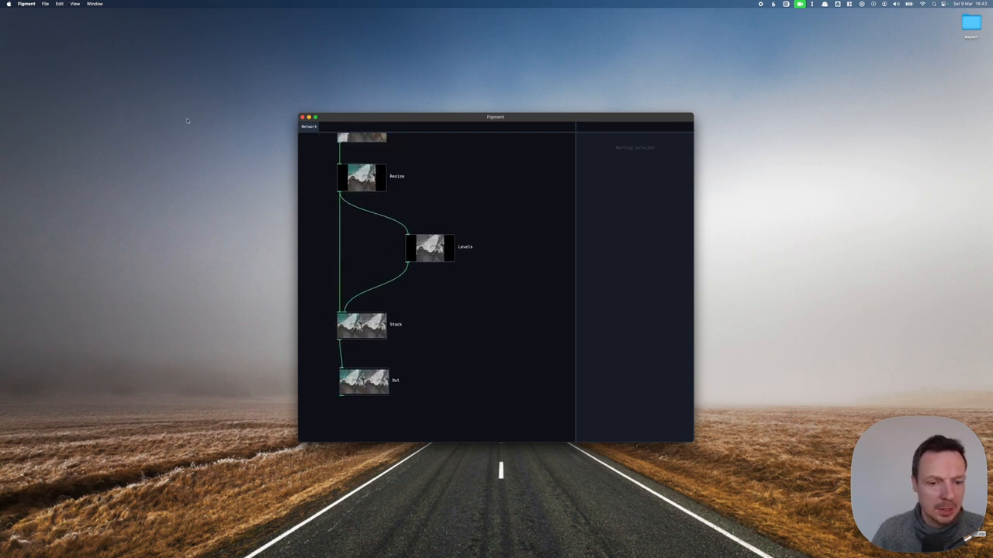
# Step: Attempt File > Render, dismiss the 'no Save Image nodes' dialog and add a Save Image node below Out
pyautogui.click(45, 3)
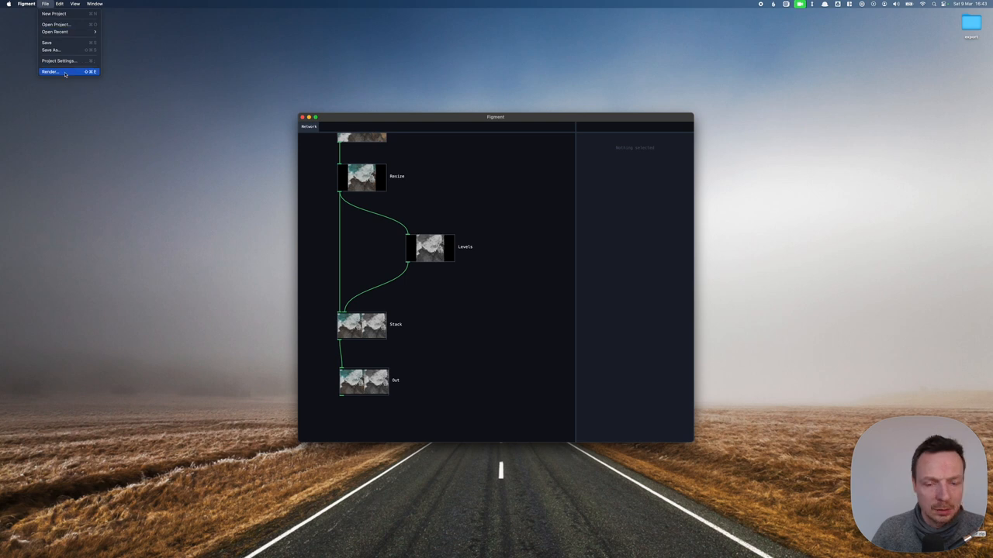
pyautogui.click(50, 72)
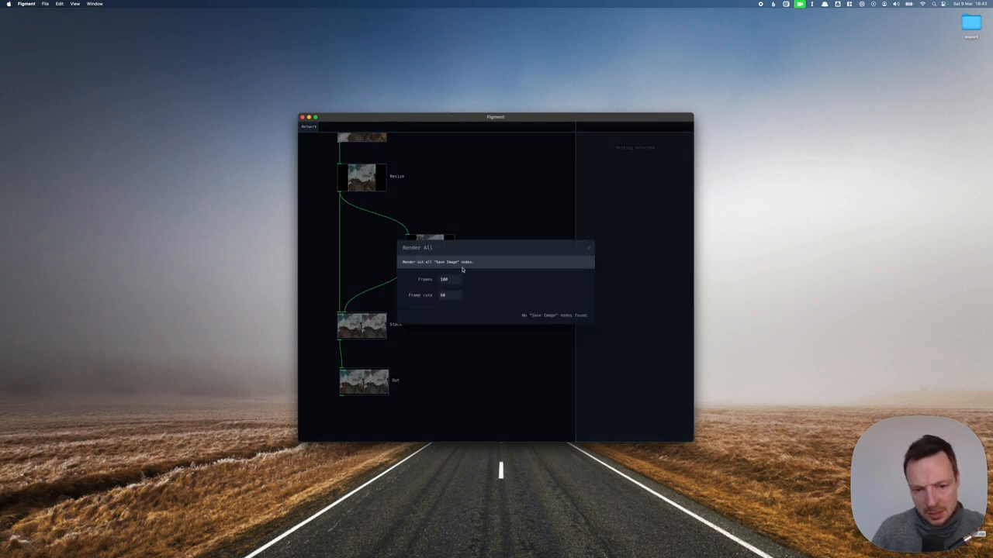
pyautogui.moveTo(443, 267)
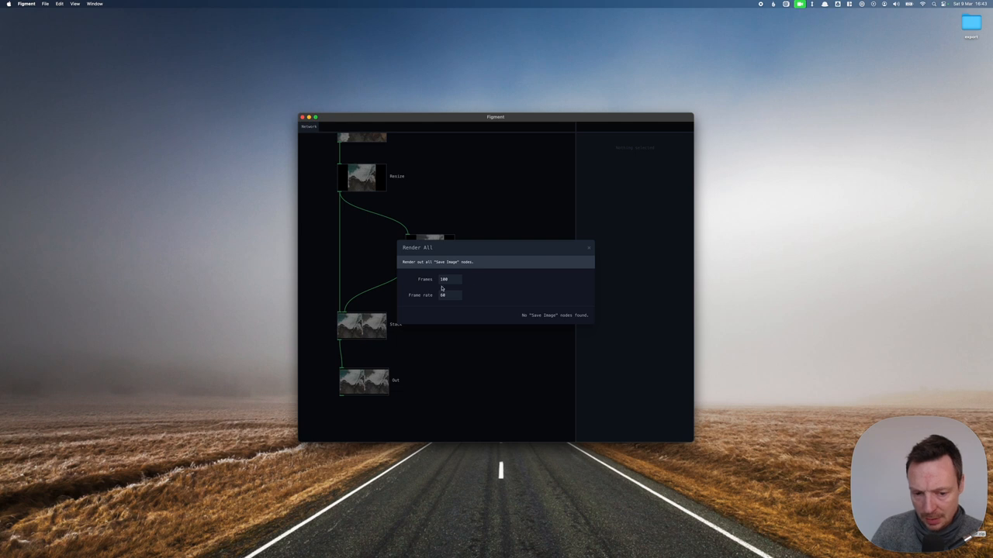
pyautogui.moveTo(586, 266)
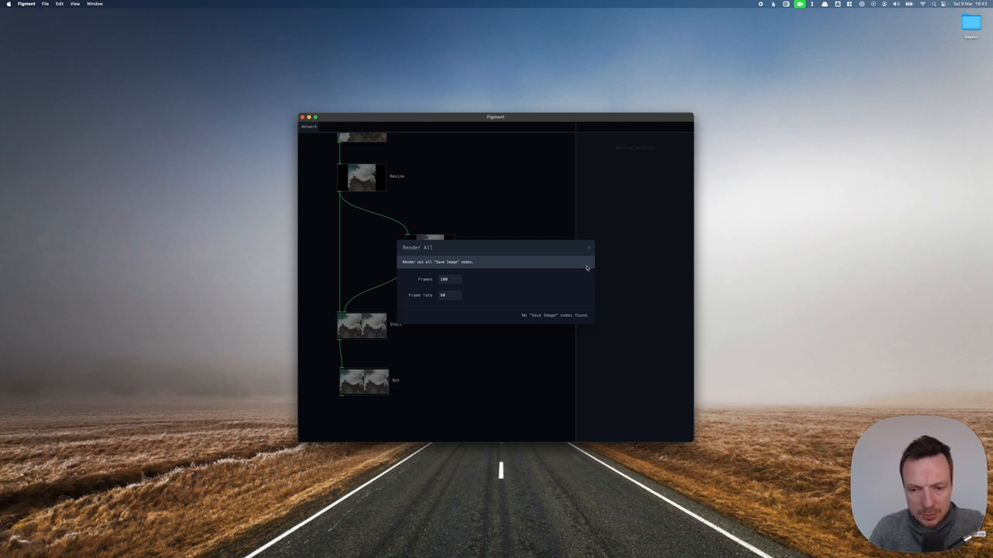
pyautogui.click(589, 248)
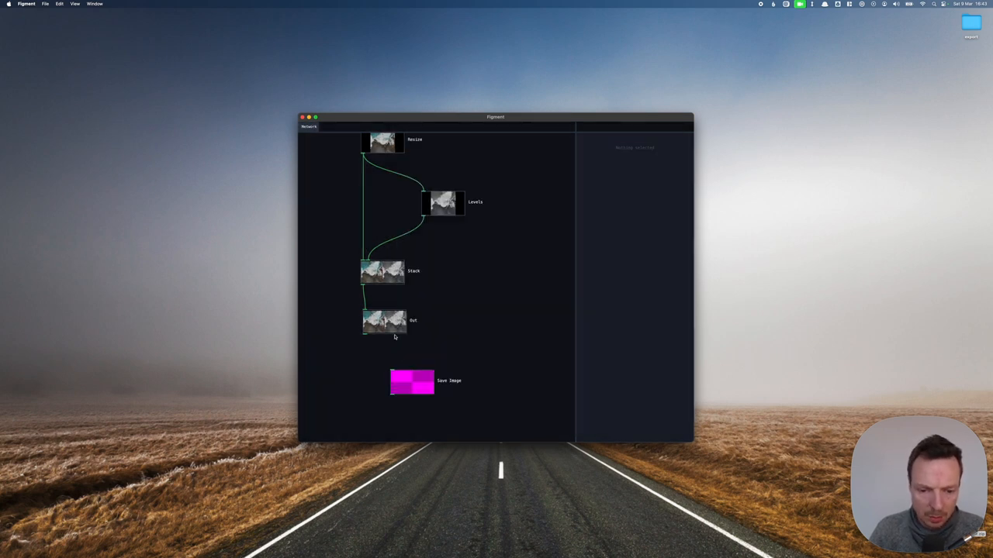
# Step: Wire Out into Save Image, keep On Export and choose the output folder before rendering again
pyautogui.moveTo(394, 333); pyautogui.dragTo(395, 380)
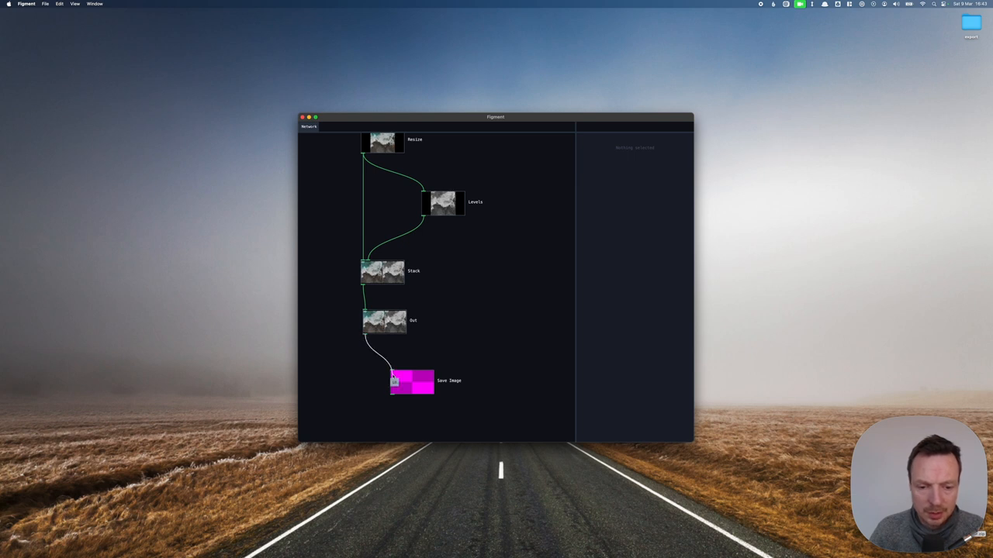
pyautogui.click(413, 381)
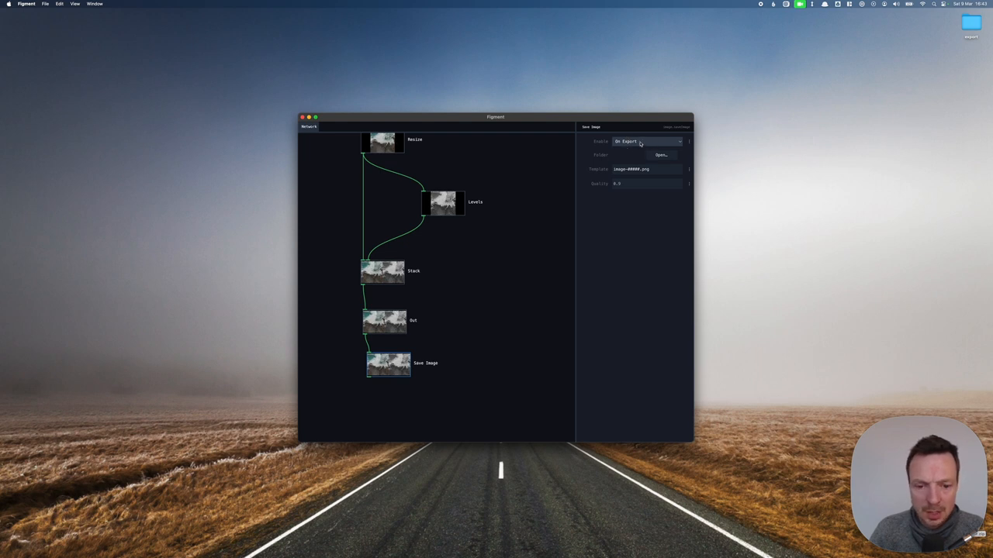
pyautogui.click(645, 141)
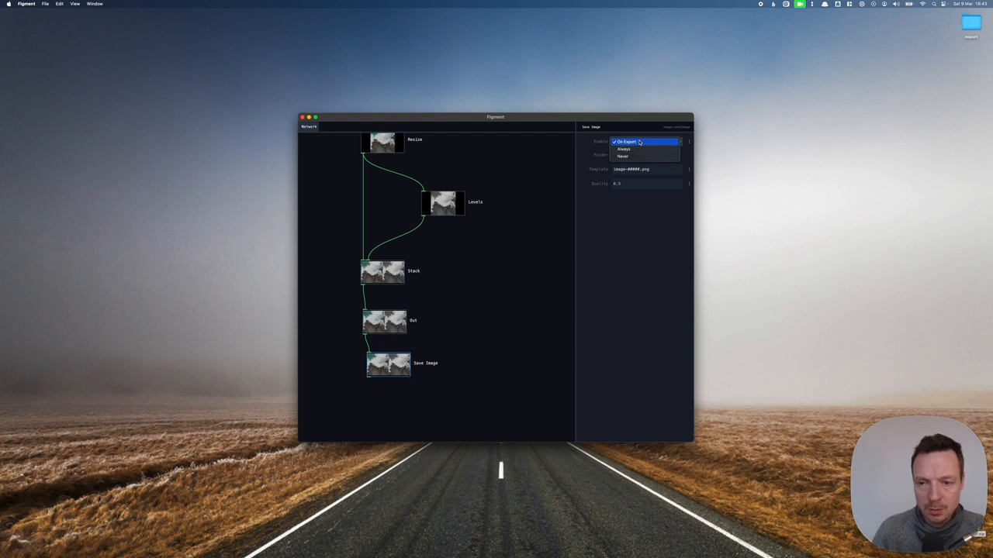
pyautogui.click(626, 141)
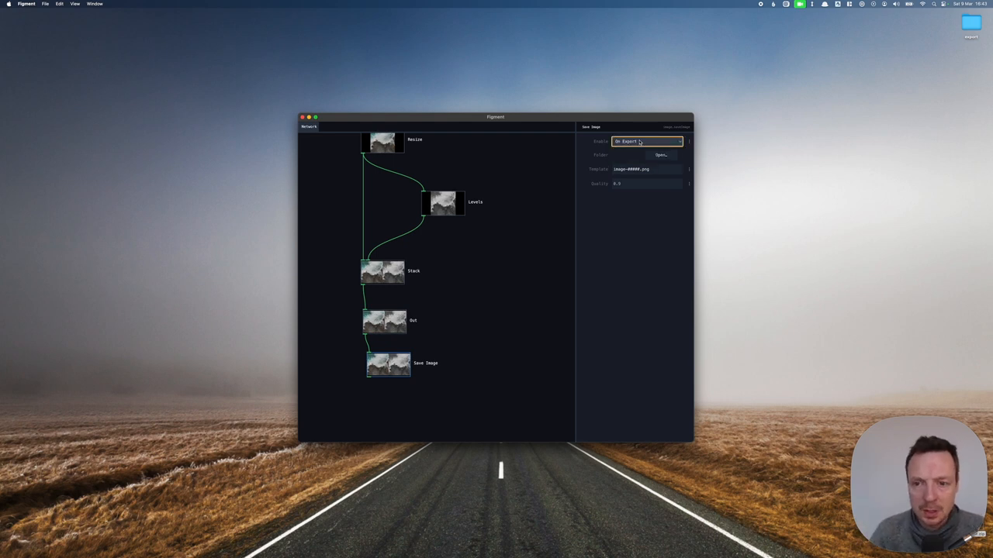
pyautogui.click(661, 156)
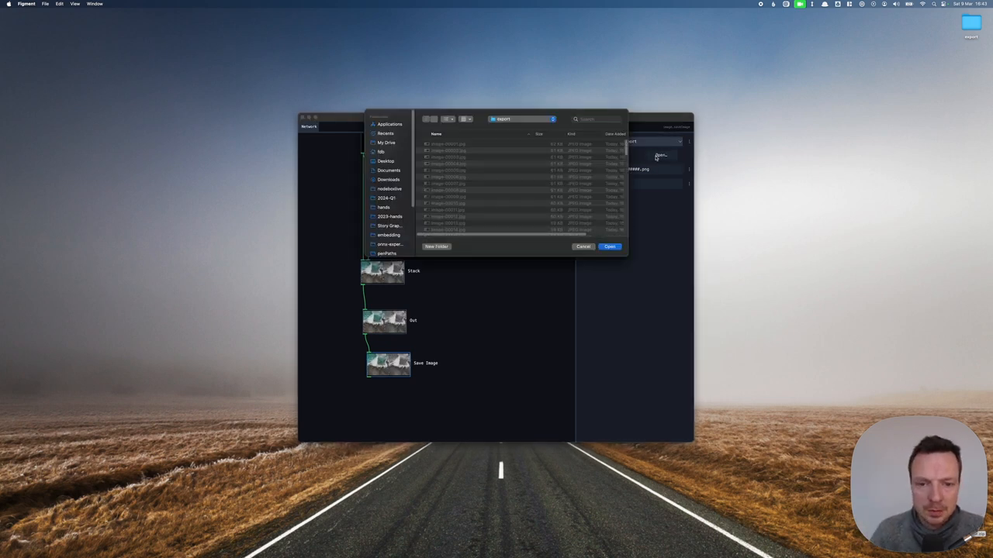
pyautogui.click(609, 246)
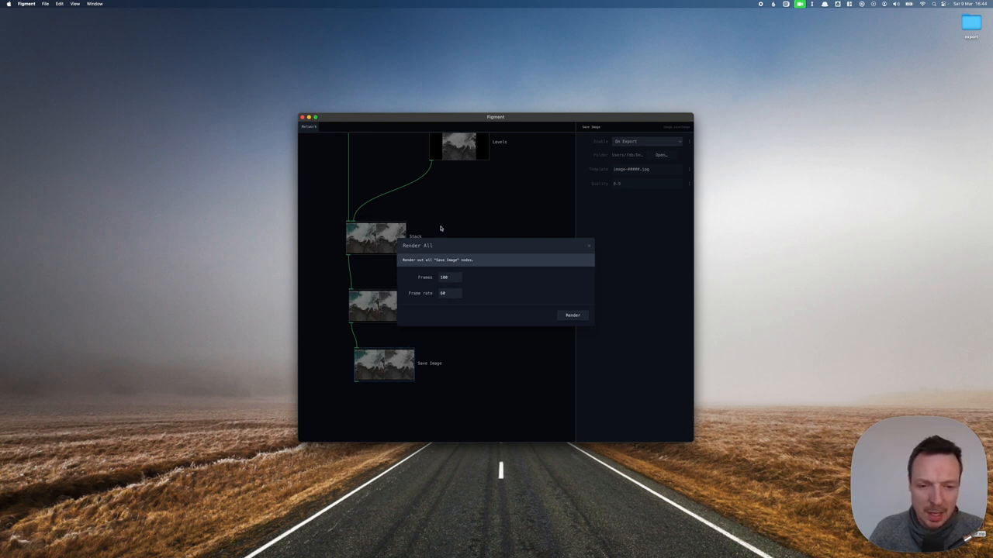
# Step: Edit the Frames count in Render All and start rendering the frames to disk
pyautogui.click(447, 276)
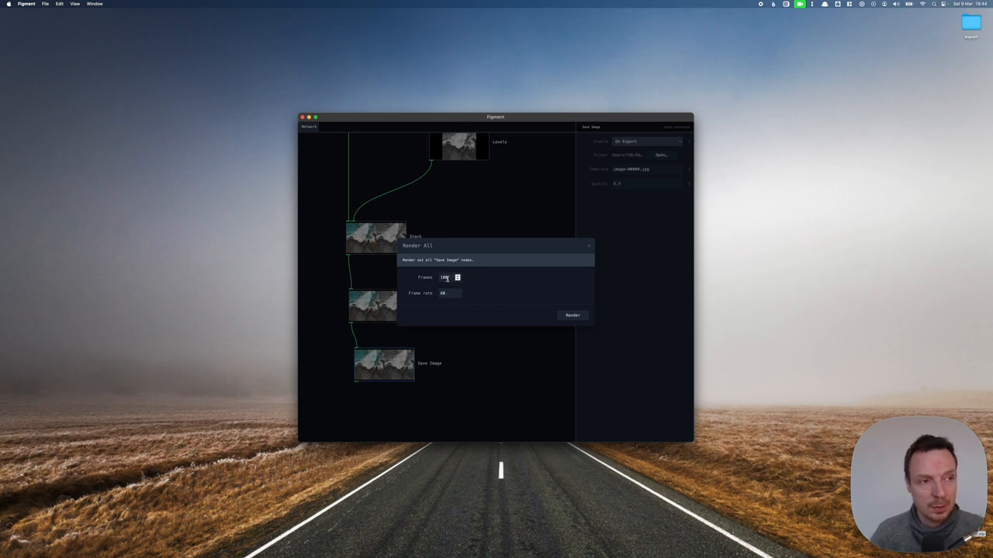
pyautogui.tripleClick(446, 278)
pyautogui.write('240')
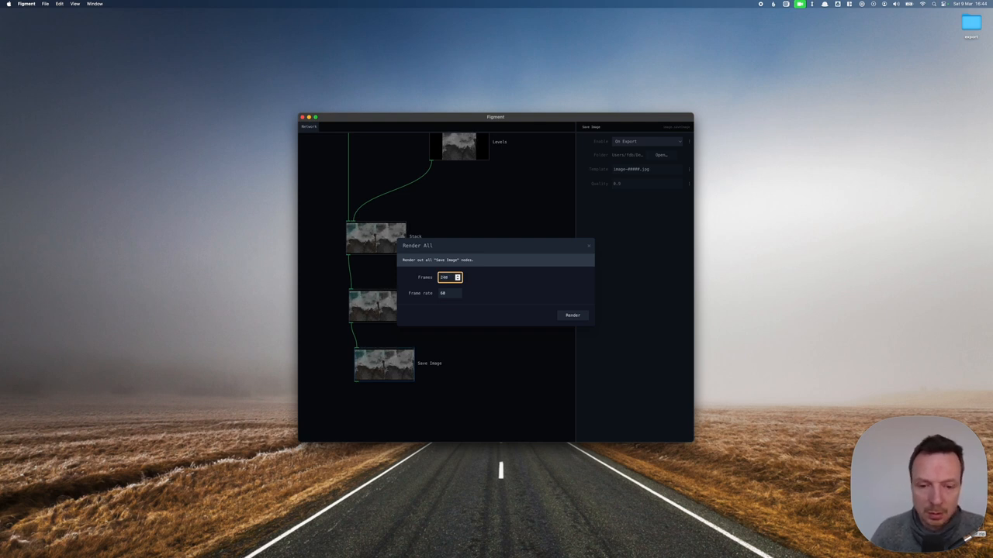
pyautogui.click(573, 314)
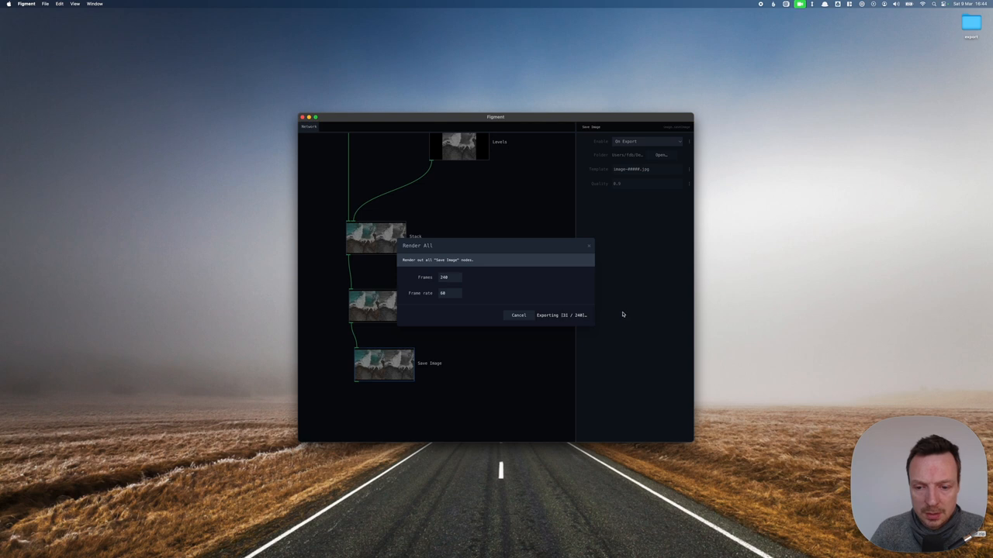